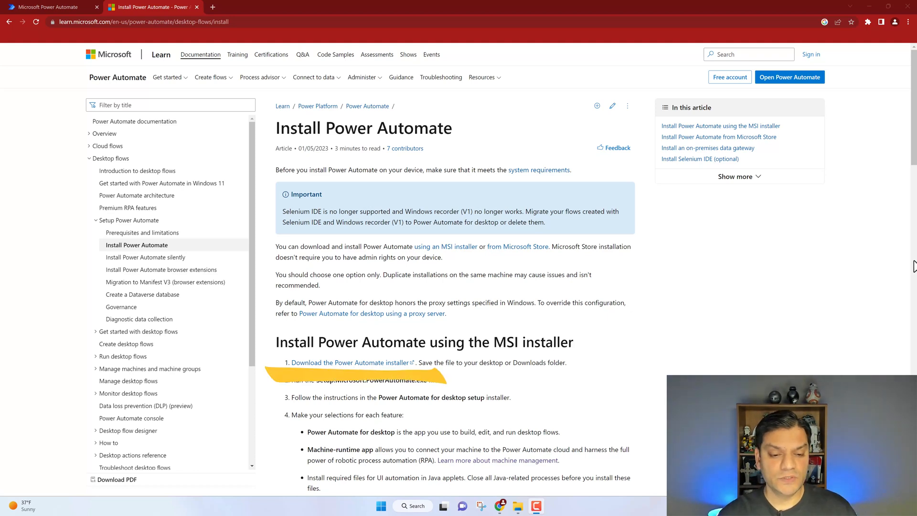
{"action": "mouse_move", "coordinate": [910, 267]}
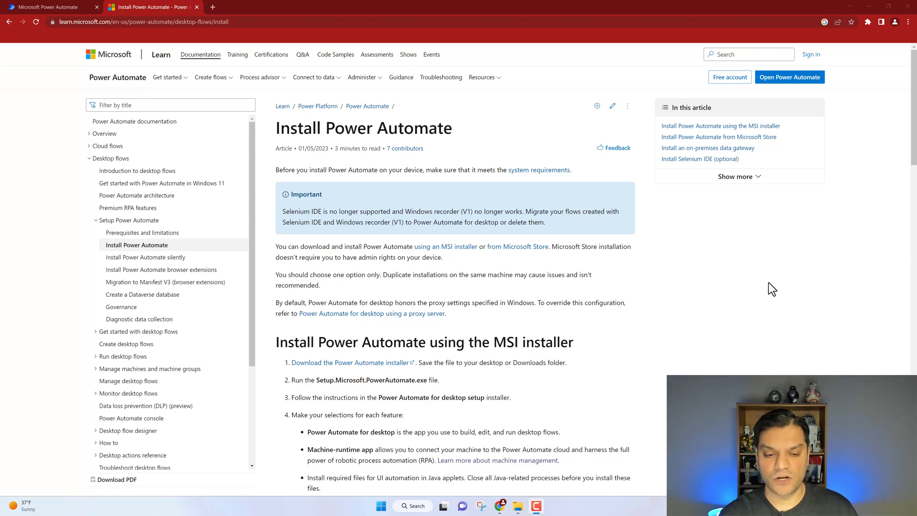
Scroll the Install Power Automate article down to the MSI installer section
{"action": "scroll", "scroll_direction": "down", "scroll_amount": 3}
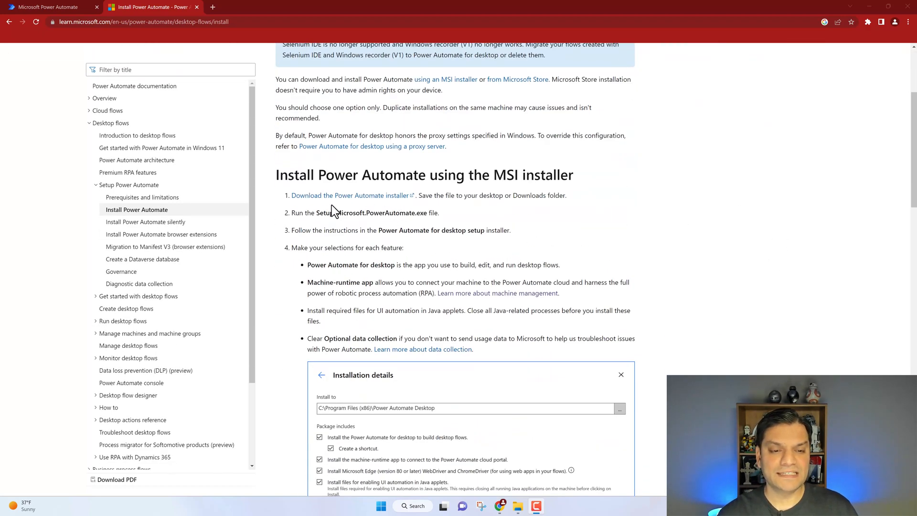
{"action": "mouse_move", "coordinate": [351, 199]}
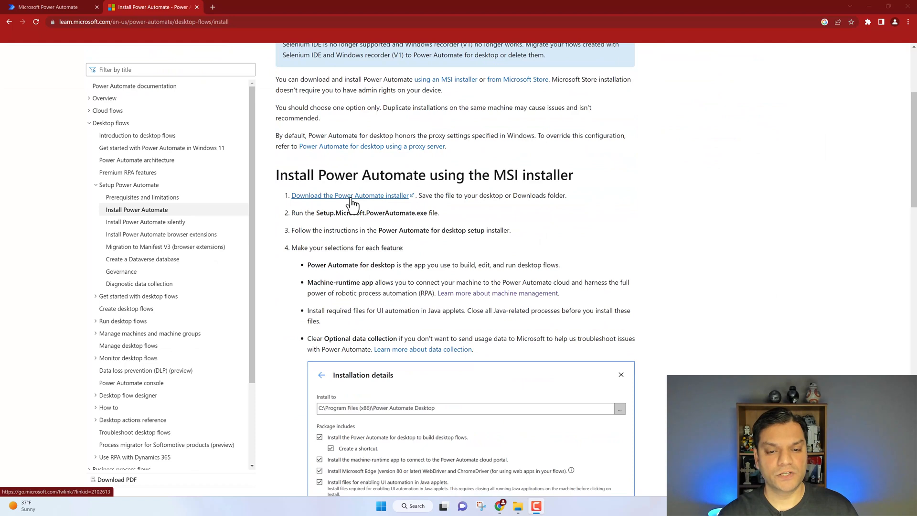
{"action": "mouse_move", "coordinate": [320, 226]}
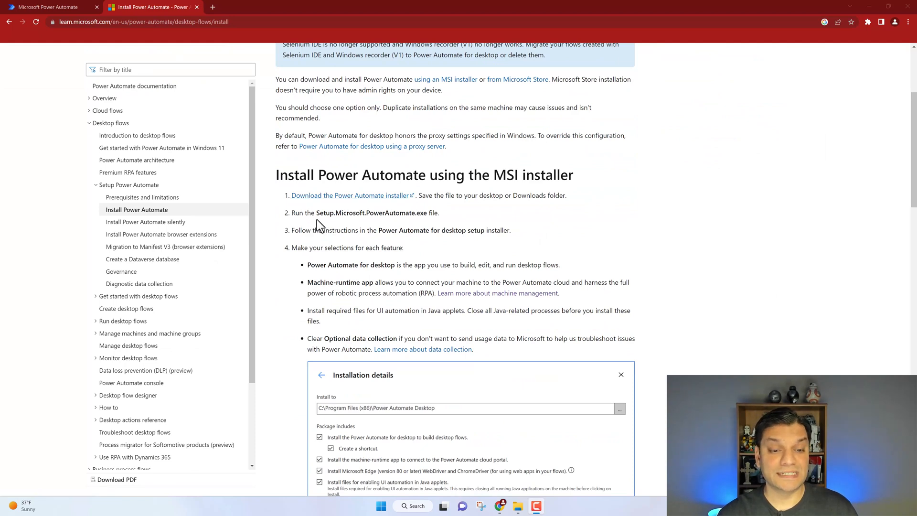
{"action": "mouse_move", "coordinate": [377, 227]}
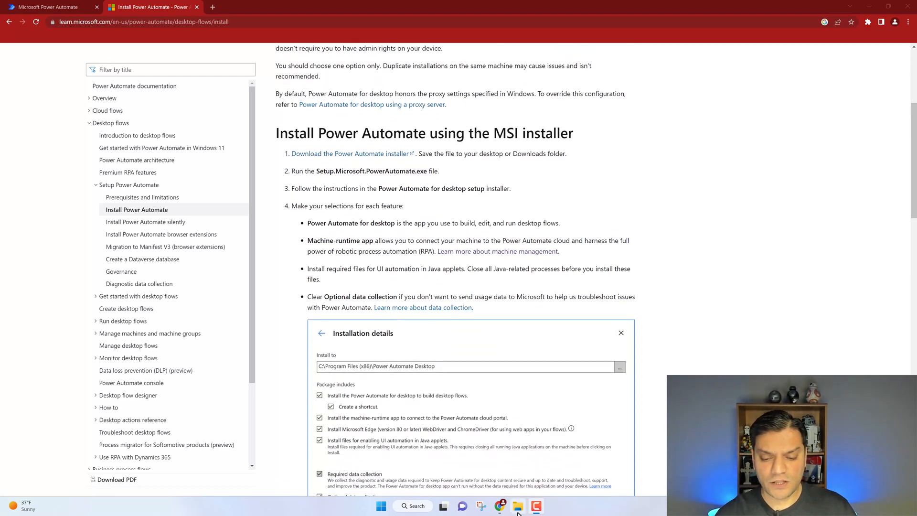
{"action": "left_click", "coordinate": [516, 506]}
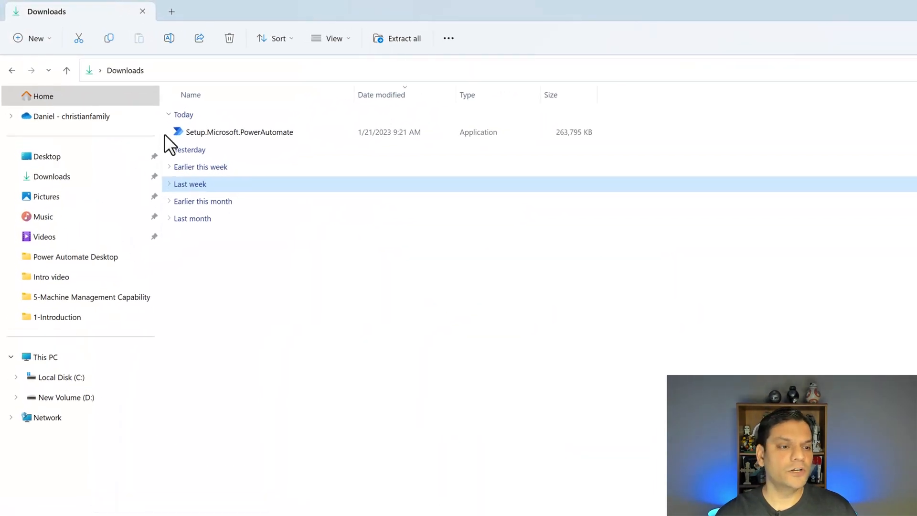
{"action": "mouse_move", "coordinate": [237, 132]}
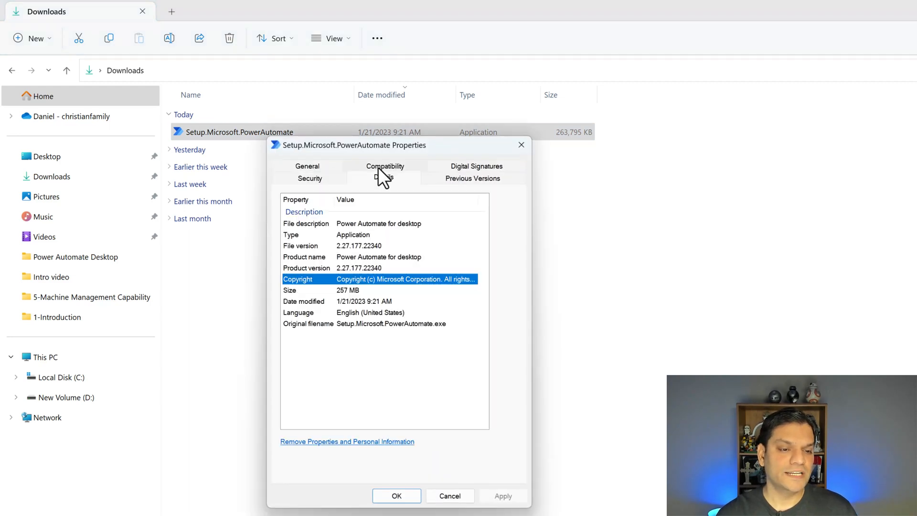
{"action": "left_click", "coordinate": [383, 178]}
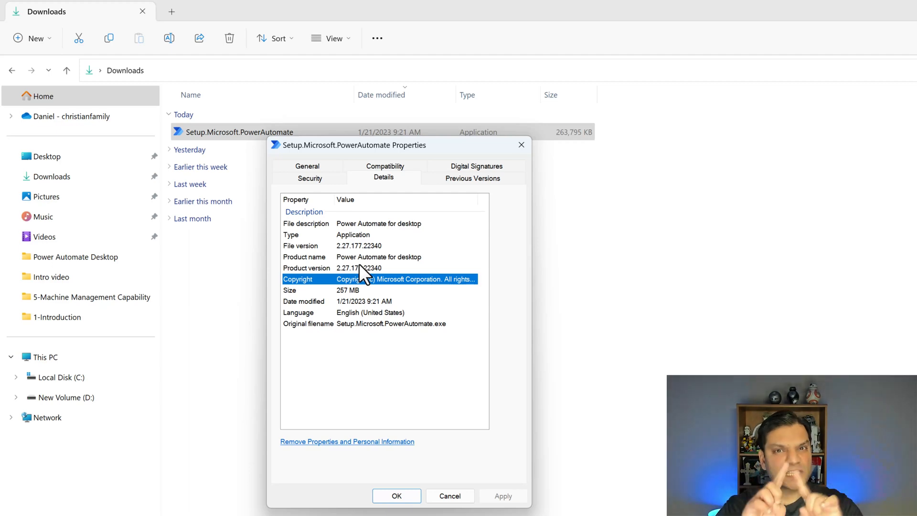
{"action": "mouse_move", "coordinate": [362, 229]}
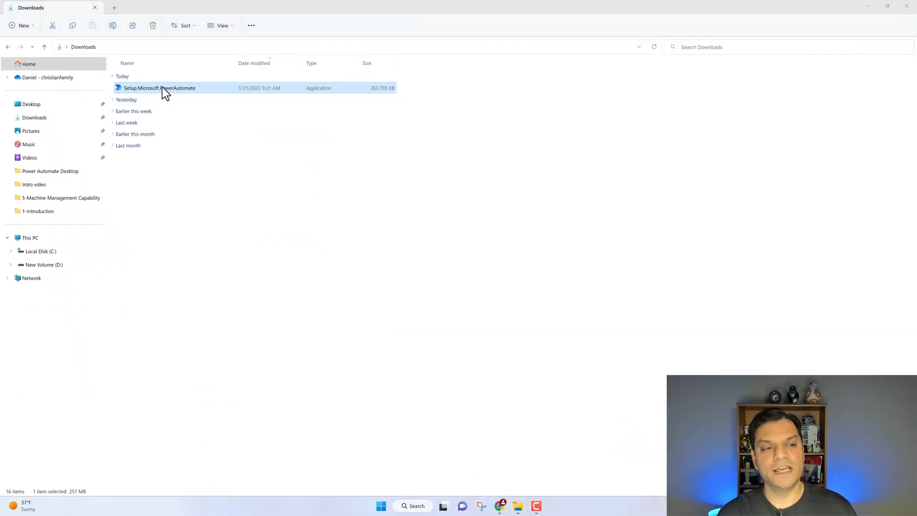
Launch Setup.Microsoft.PowerAutomate and advance to the installation details screen
{"action": "double_click", "coordinate": [159, 87]}
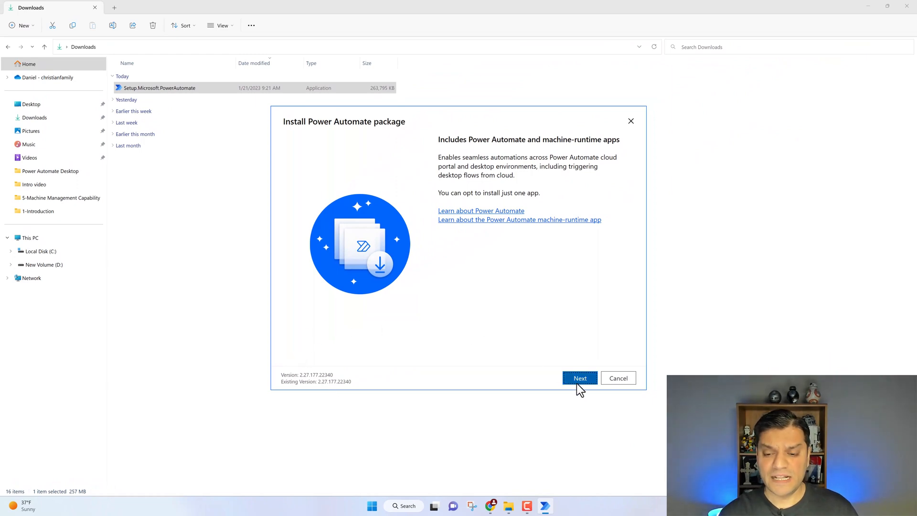
{"action": "left_click", "coordinate": [579, 378]}
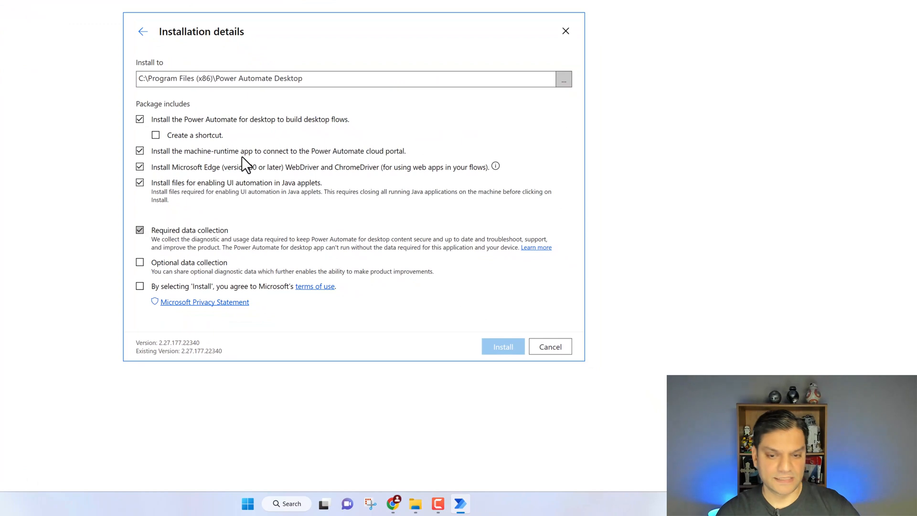
{"action": "mouse_move", "coordinate": [153, 164]}
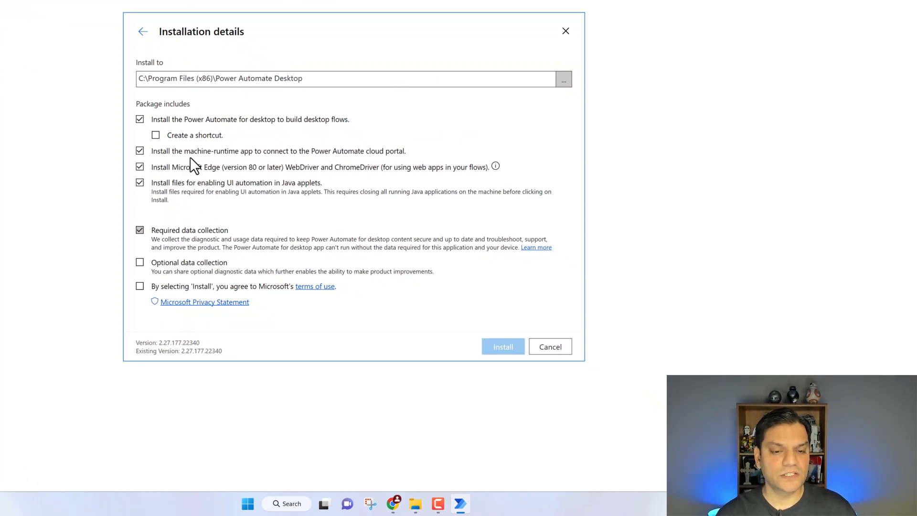
{"action": "mouse_move", "coordinate": [296, 165]}
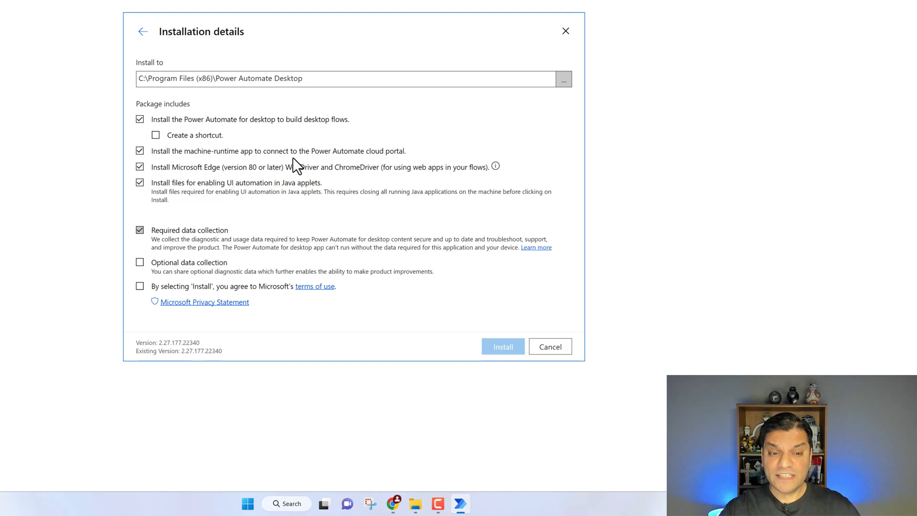
{"action": "mouse_move", "coordinate": [351, 203]}
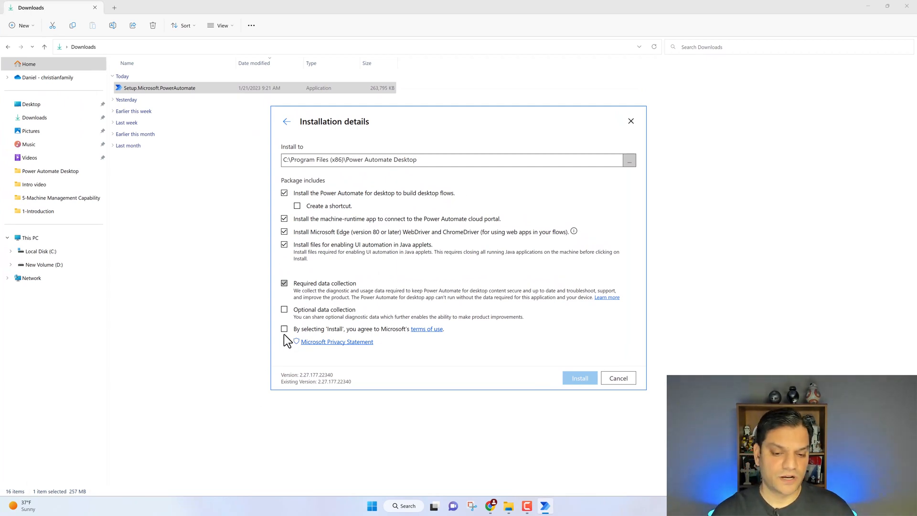
{"action": "mouse_move", "coordinate": [515, 338]}
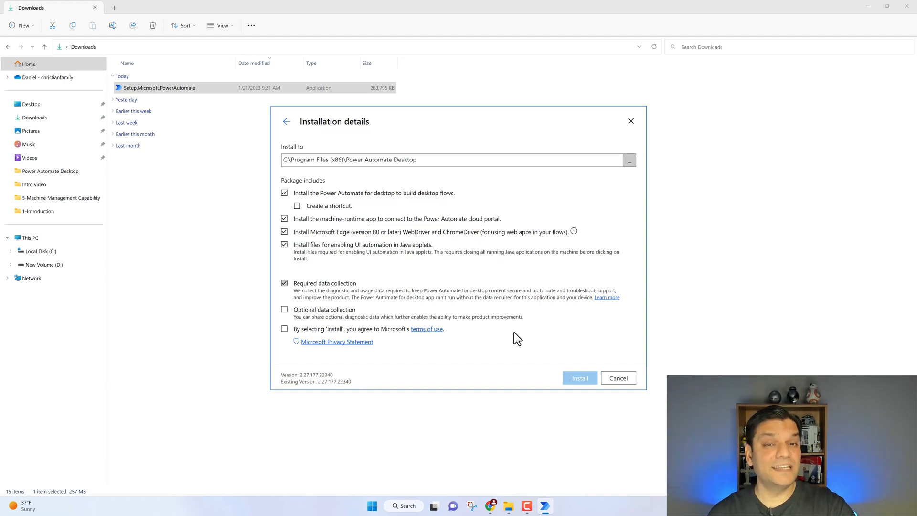
{"action": "mouse_move", "coordinate": [314, 229]}
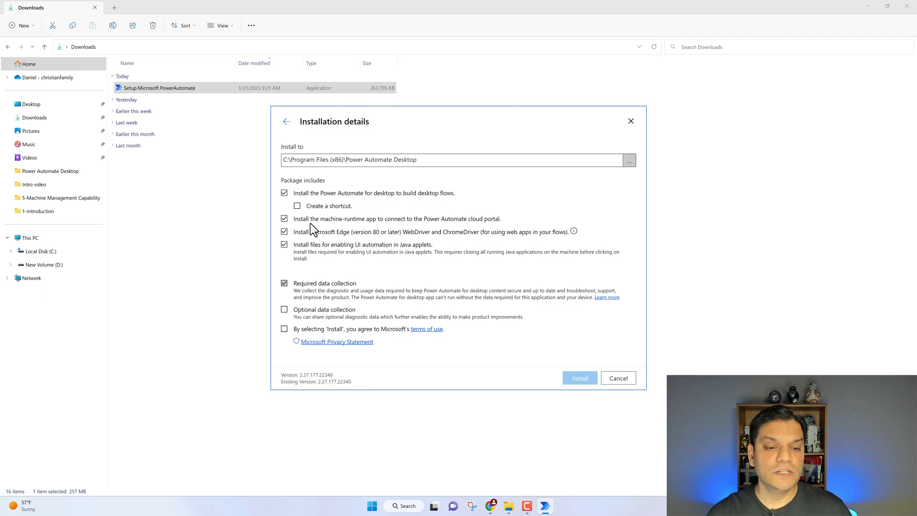
{"action": "mouse_move", "coordinate": [407, 226]}
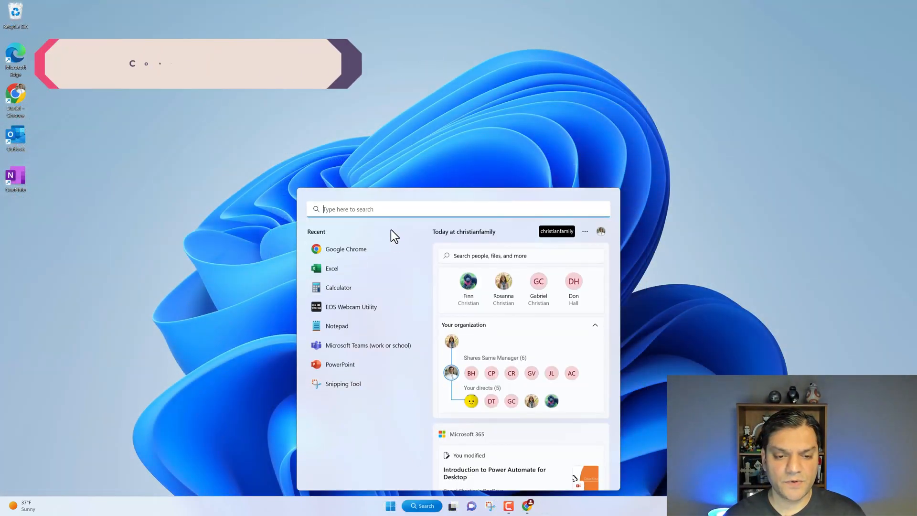
Open Power Automate machine runtime from Start search and submit your email for sign-in
{"action": "type", "text": "Power Aut"}
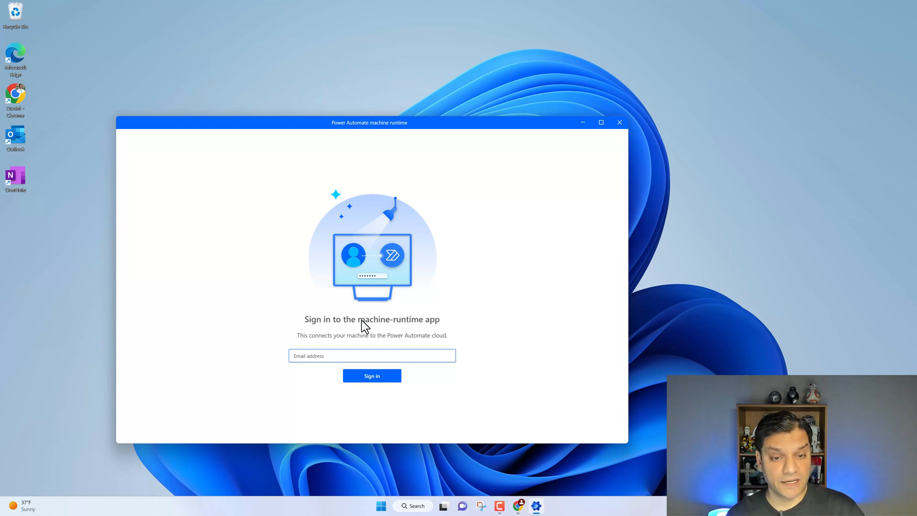
{"action": "left_click", "coordinate": [372, 356]}
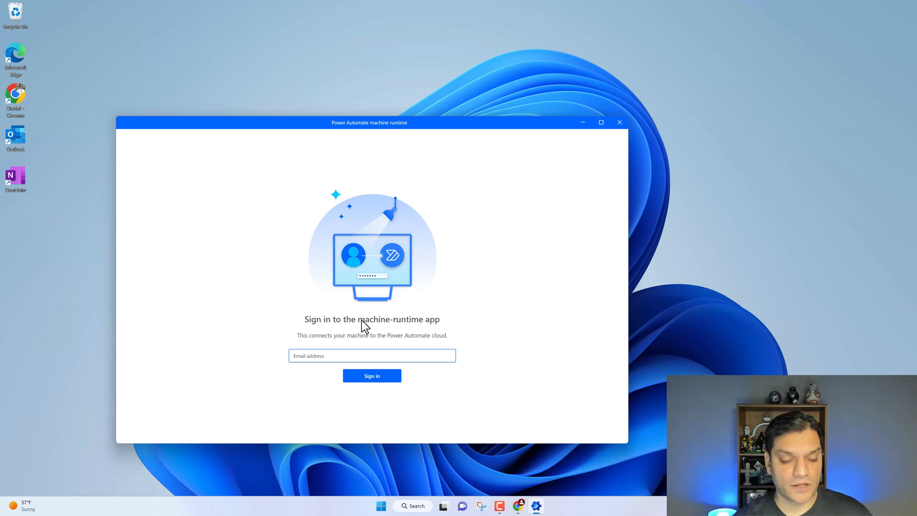
{"action": "left_click", "coordinate": [372, 356]}
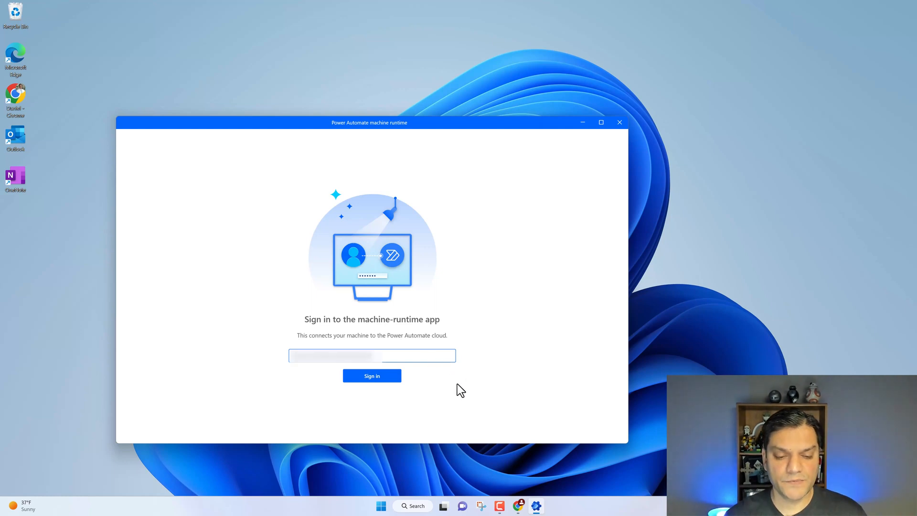
{"action": "left_click", "coordinate": [372, 376]}
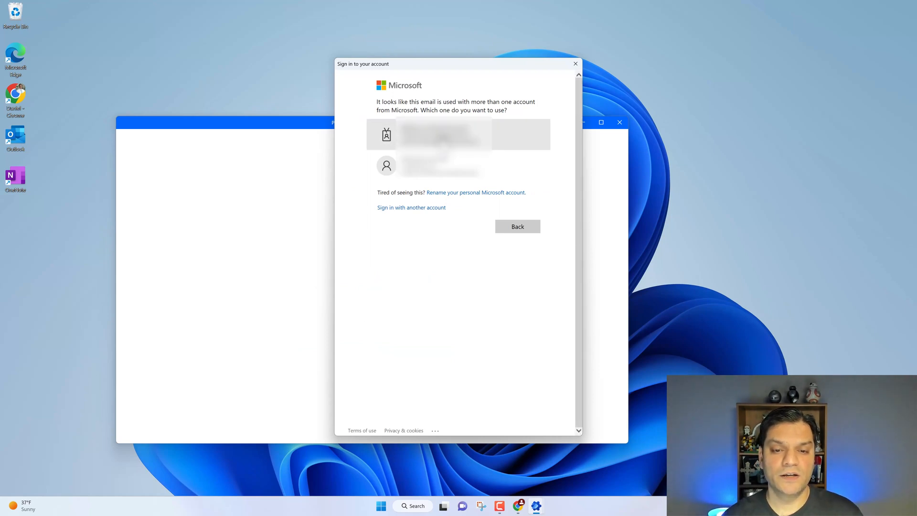
Choose the work account and submit its password to complete machine-runtime sign-in
{"action": "left_click", "coordinate": [445, 135]}
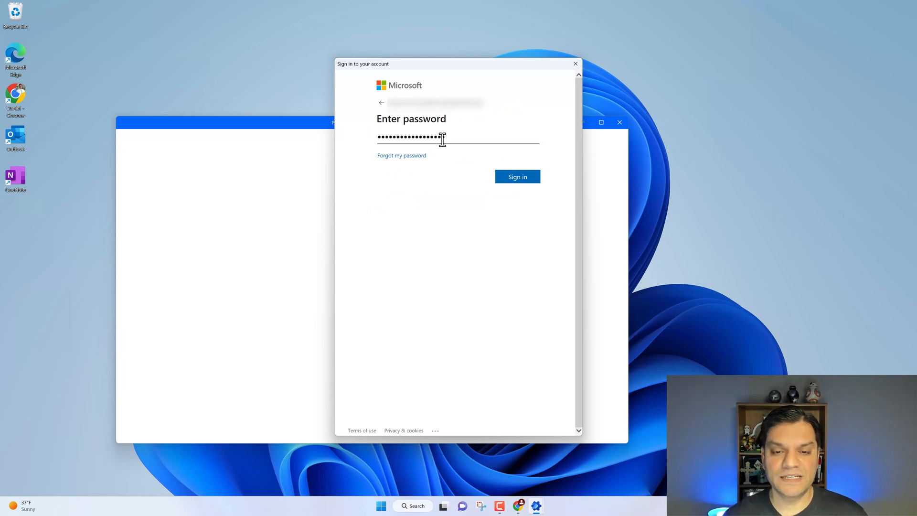
{"action": "left_click", "coordinate": [517, 177]}
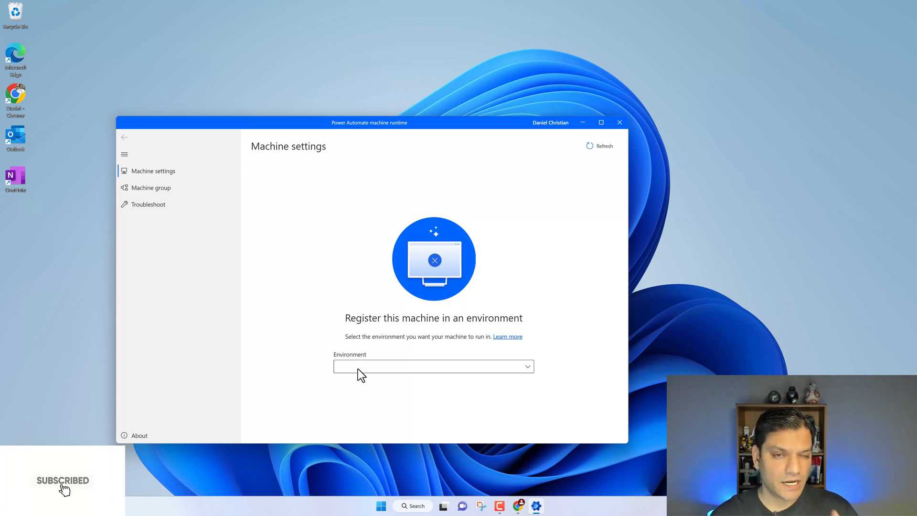
Register POWER-TOWER in the Power Automate RPA PAD environment
{"action": "left_click", "coordinate": [433, 366]}
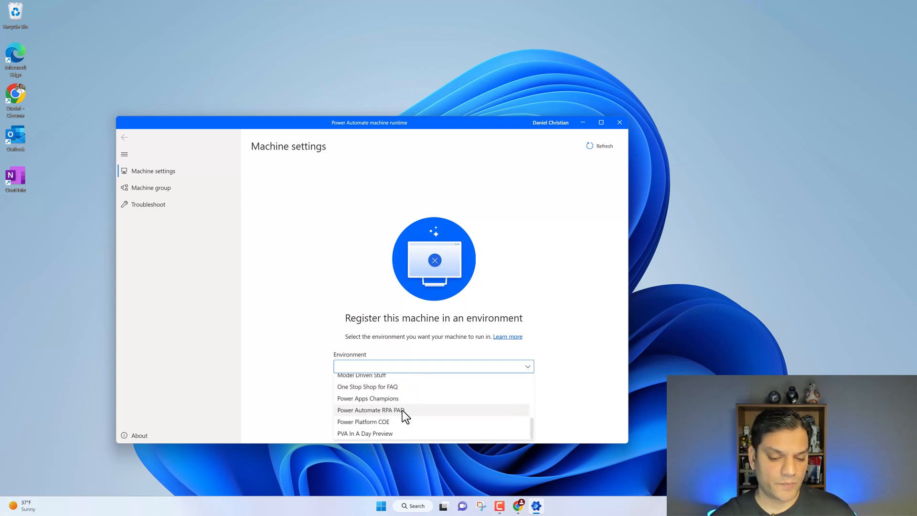
{"action": "left_click", "coordinate": [371, 410]}
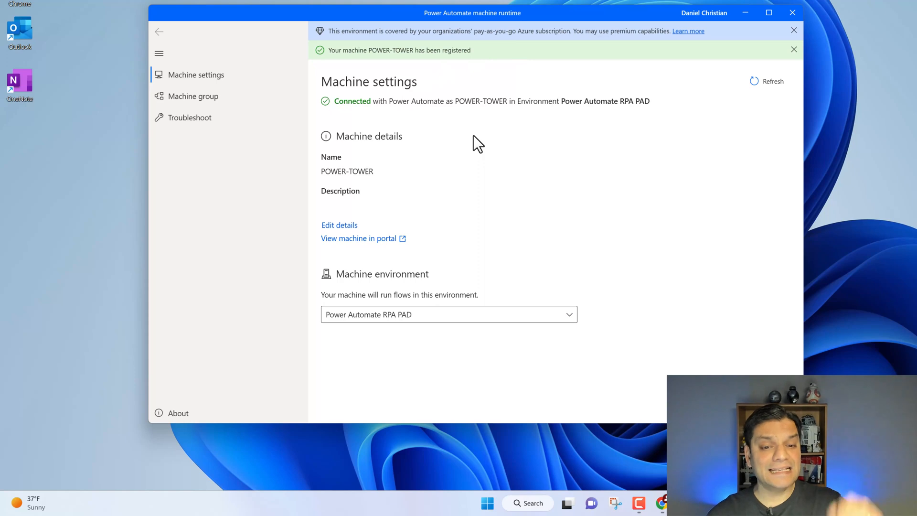
{"action": "mouse_move", "coordinate": [376, 193]}
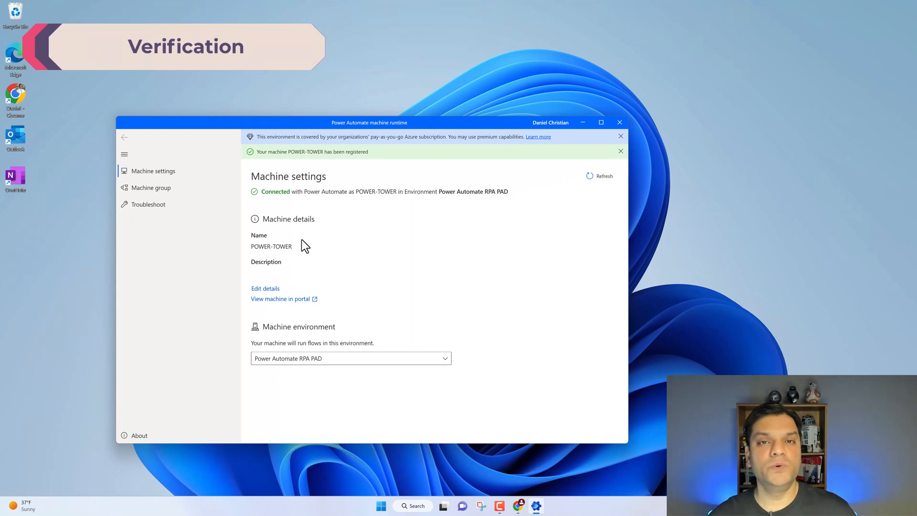
{"action": "mouse_move", "coordinate": [285, 313]}
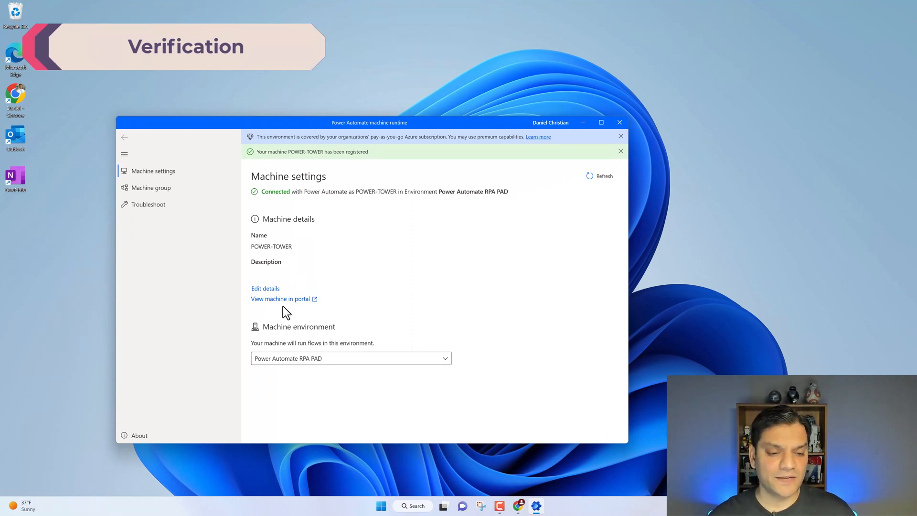
{"action": "mouse_move", "coordinate": [309, 307]}
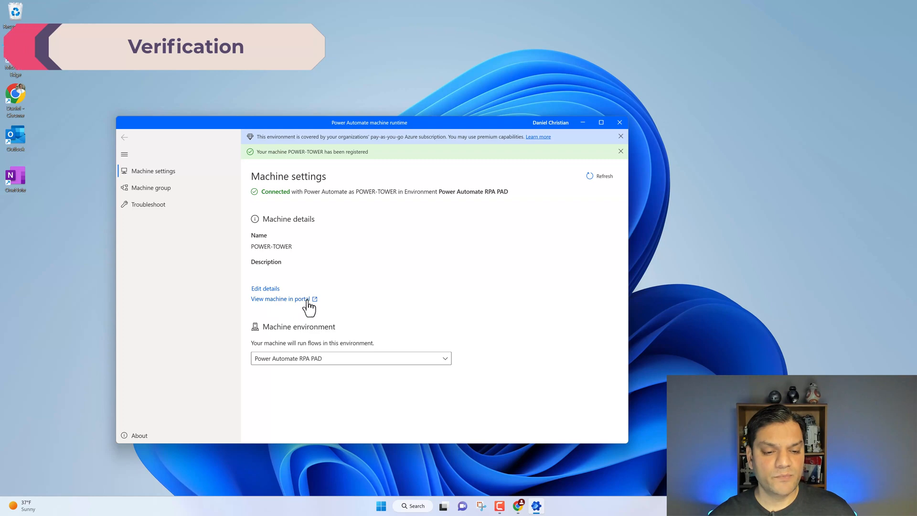
Open POWER-TOWER's machine page in the portal and maximize the Chrome window
{"action": "left_click", "coordinate": [280, 299]}
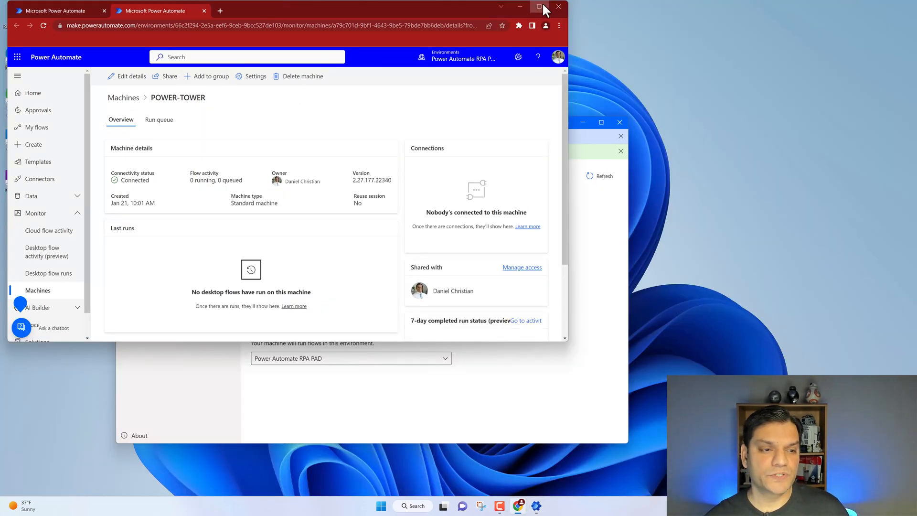
{"action": "left_click", "coordinate": [539, 6]}
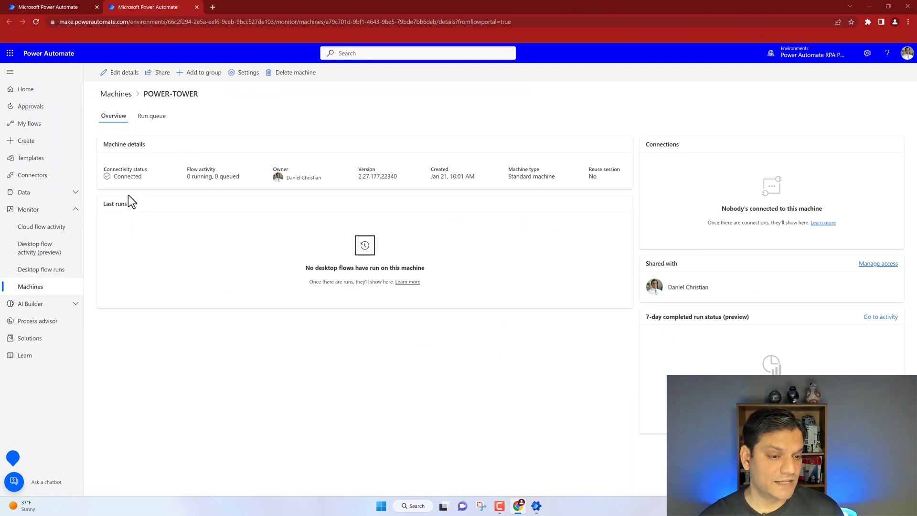
{"action": "mouse_move", "coordinate": [405, 190]}
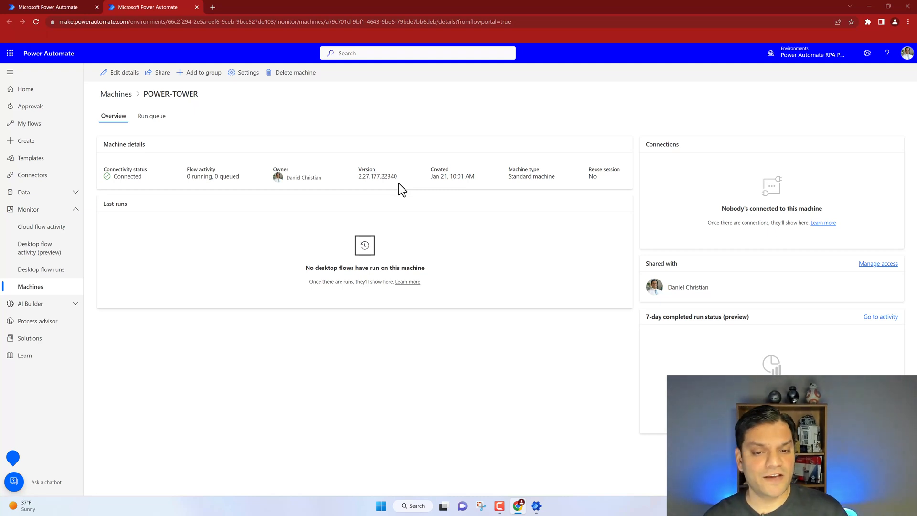
{"action": "mouse_move", "coordinate": [224, 101]}
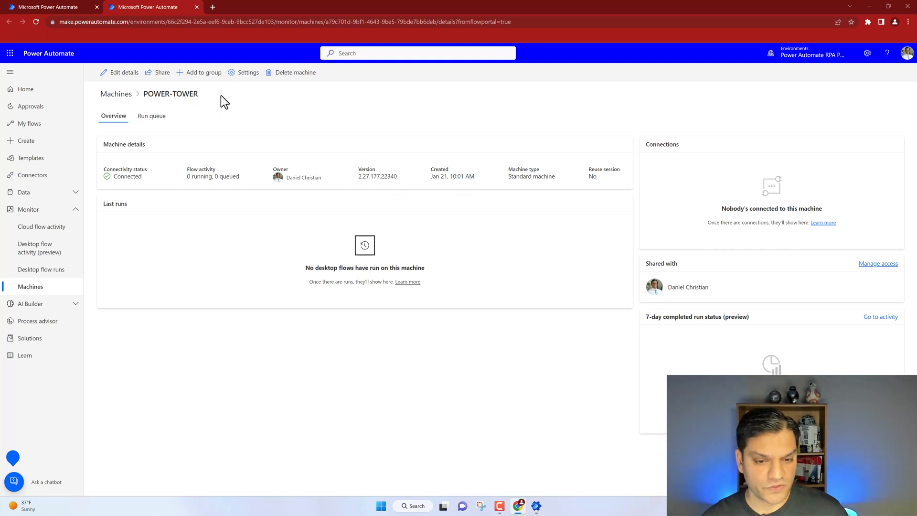
Return to the Machines list using the Machines breadcrumb
{"action": "left_click", "coordinate": [115, 94]}
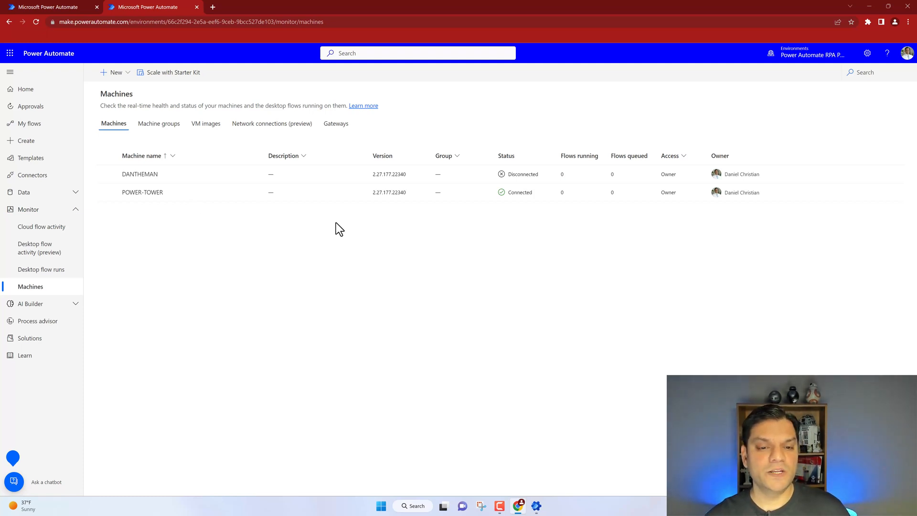
{"action": "mouse_move", "coordinate": [399, 166]}
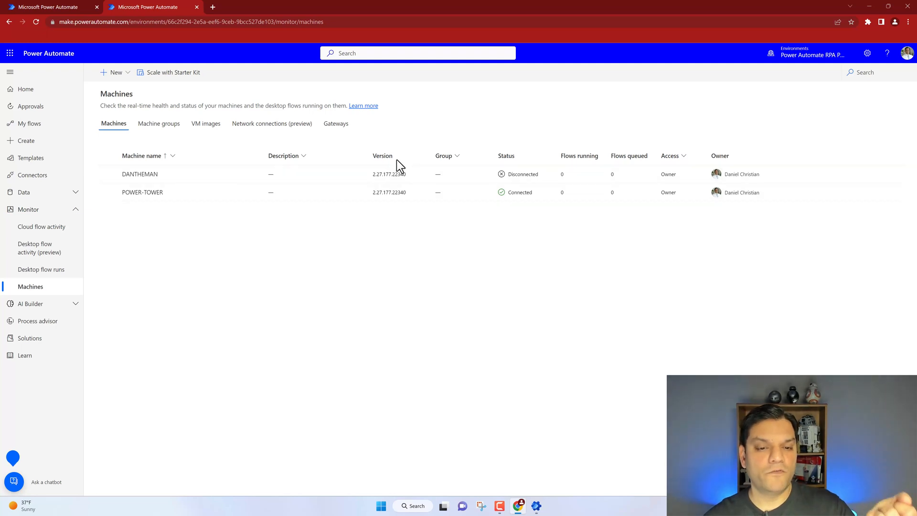
{"action": "mouse_move", "coordinate": [376, 214]}
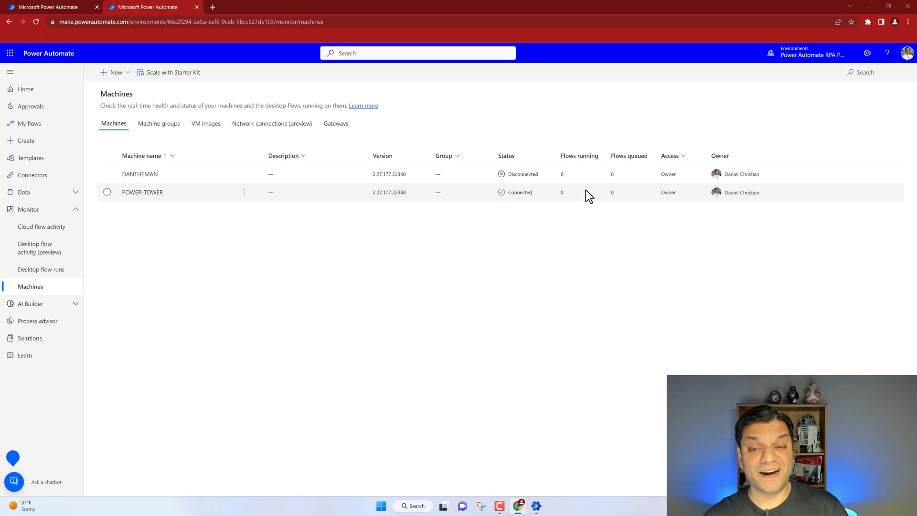
{"action": "mouse_move", "coordinate": [172, 199]}
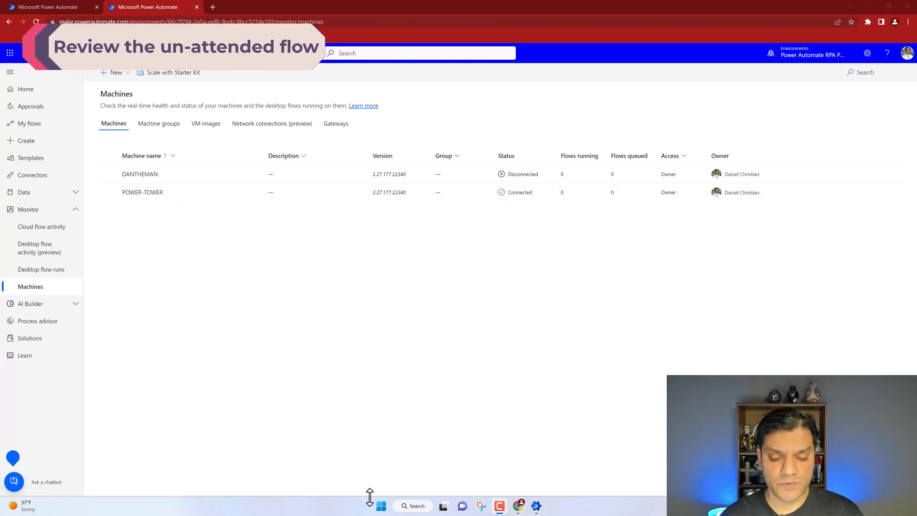
Launch Power Automate for desktop from Windows search and show My flows
{"action": "type", "text": "Power Aut"}
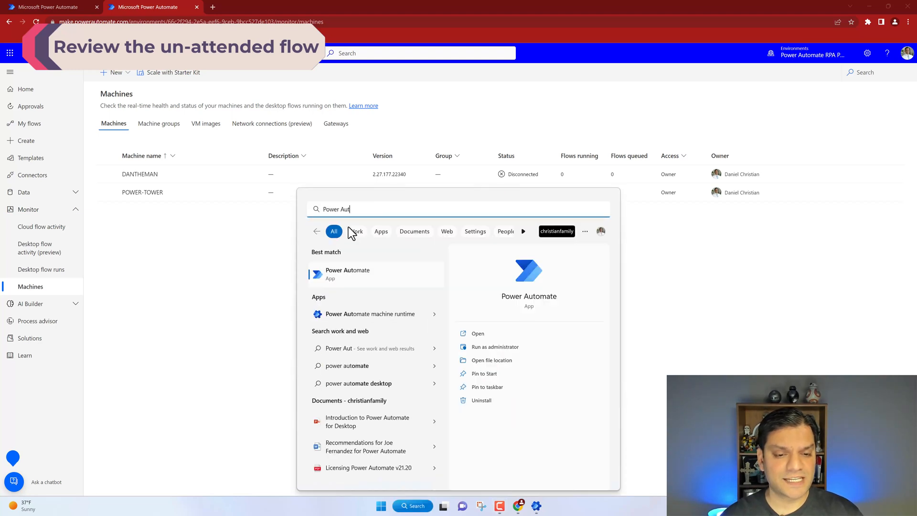
{"action": "mouse_move", "coordinate": [351, 284]}
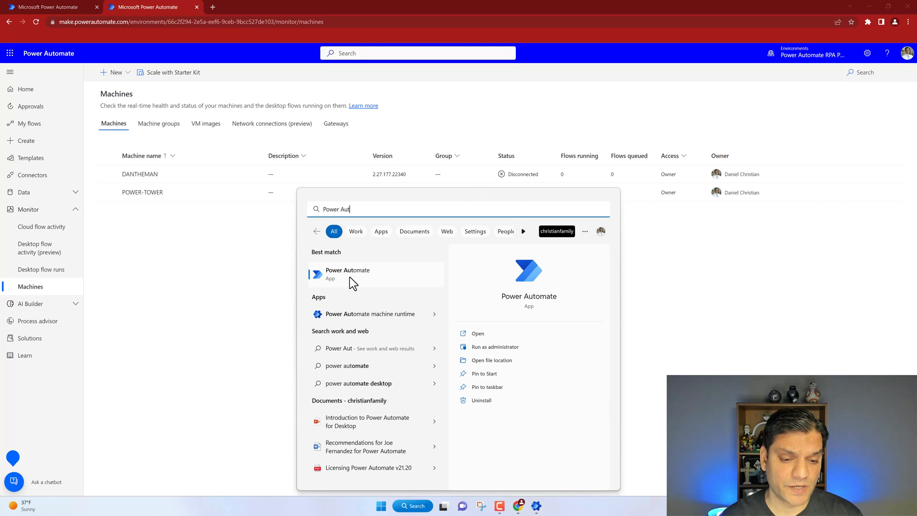
{"action": "left_click", "coordinate": [348, 274]}
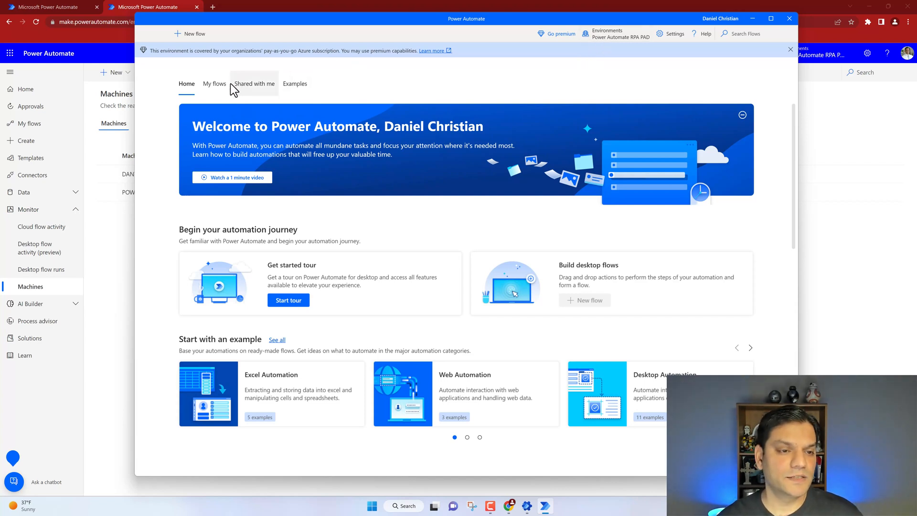
{"action": "left_click", "coordinate": [214, 83]}
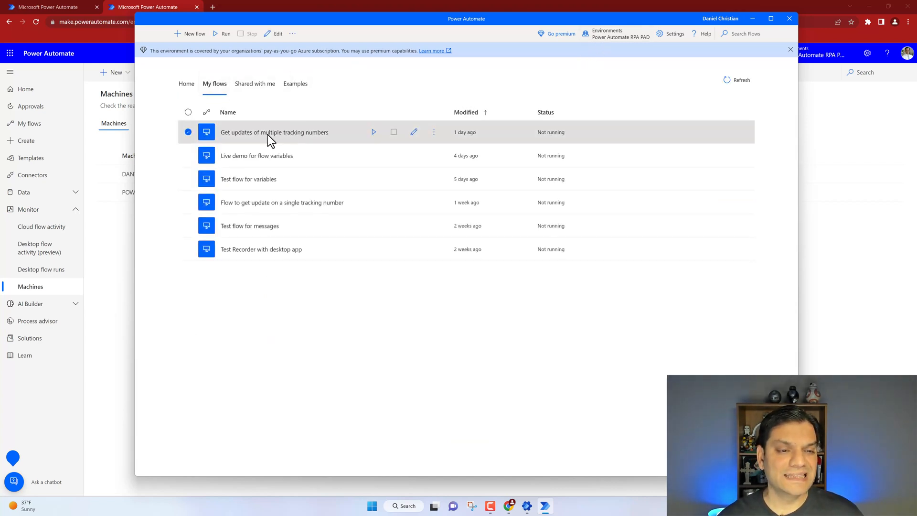
{"action": "mouse_move", "coordinate": [244, 145]}
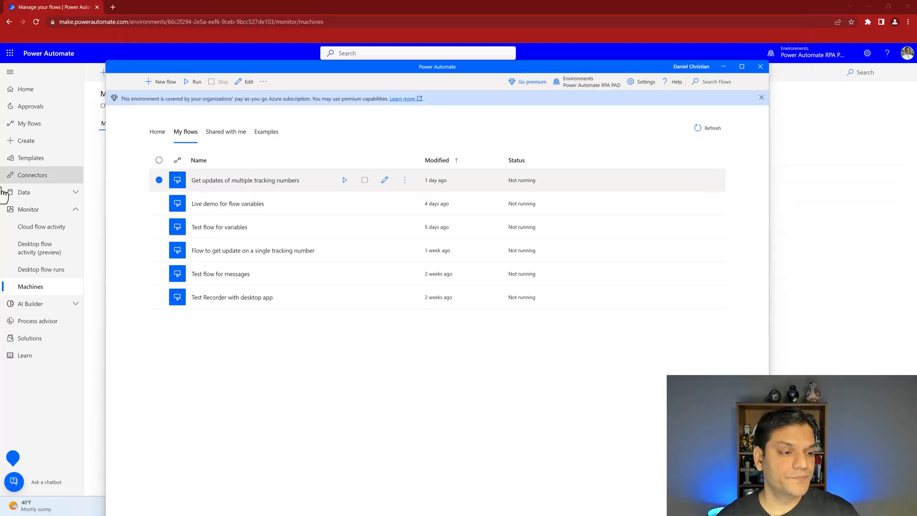
Create instant cloud flow 'Live demo to create PAD unattended flow' and add a Desktop flows step
{"action": "left_click", "coordinate": [26, 89]}
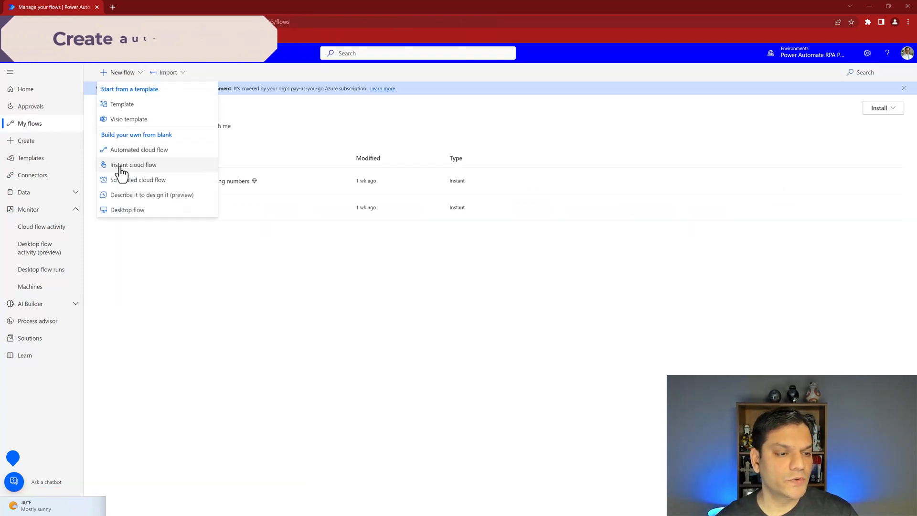
{"action": "left_click", "coordinate": [133, 164]}
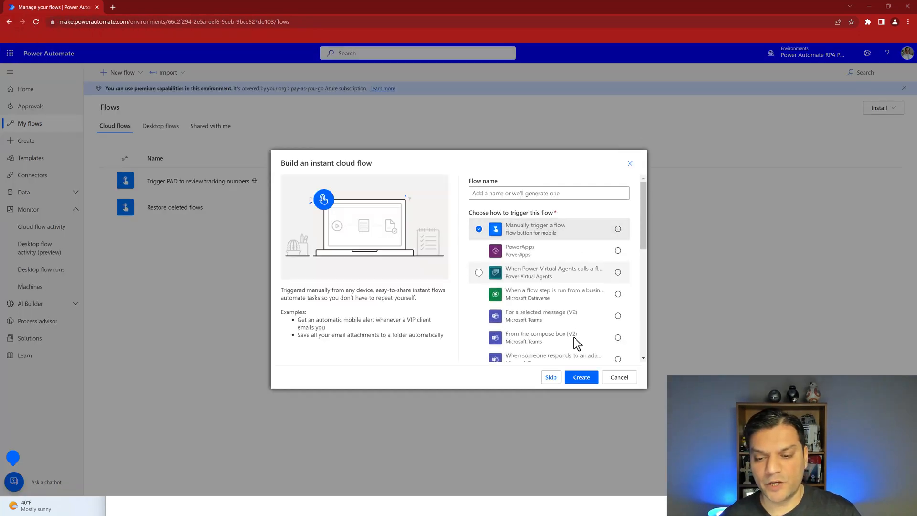
{"action": "left_click", "coordinate": [581, 377]}
{"action": "type", "text": ".ive demo to create PAD unattended flow"}
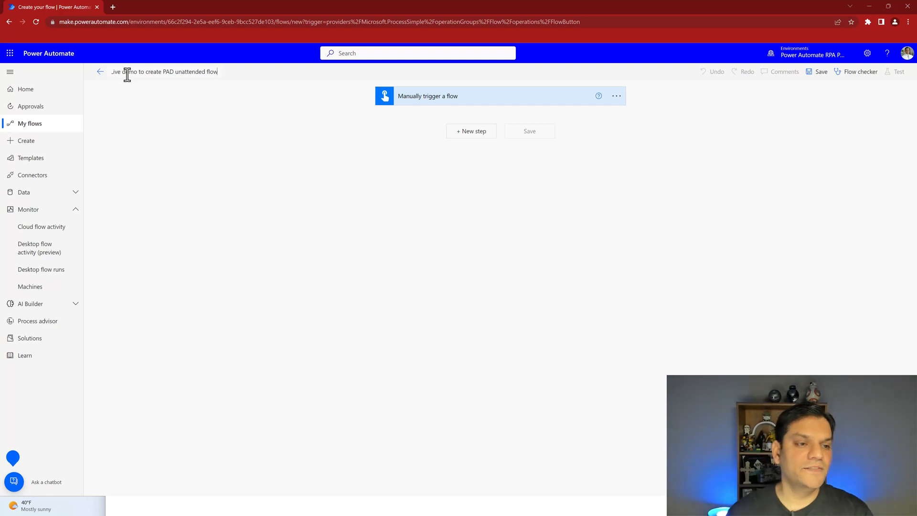
{"action": "mouse_move", "coordinate": [319, 164]}
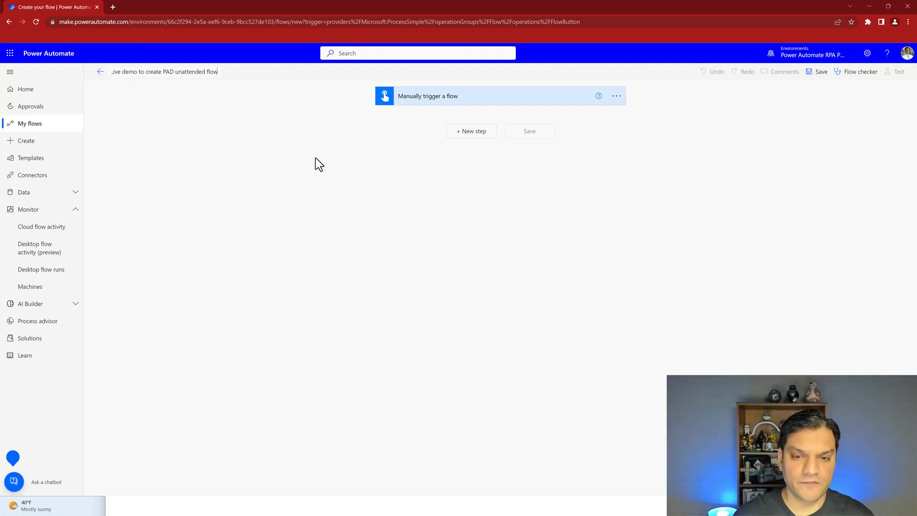
{"action": "left_click", "coordinate": [471, 131]}
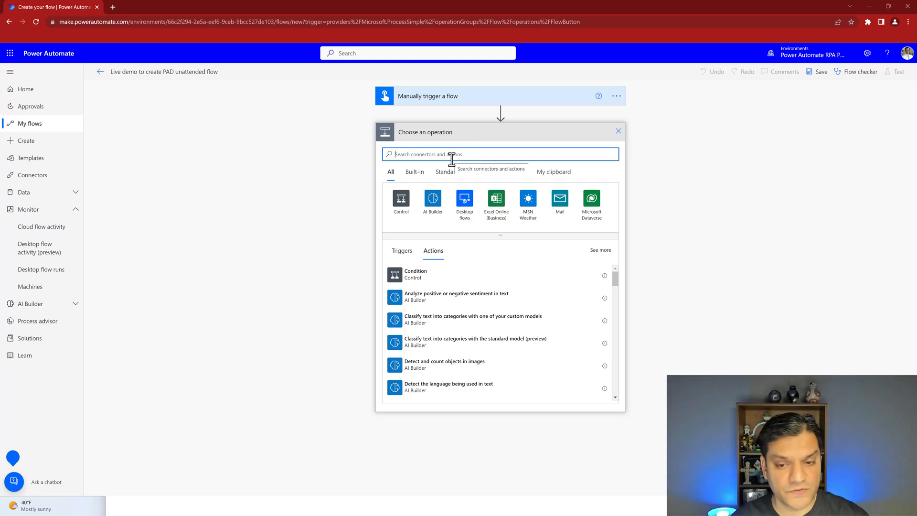
{"action": "mouse_move", "coordinate": [464, 200]}
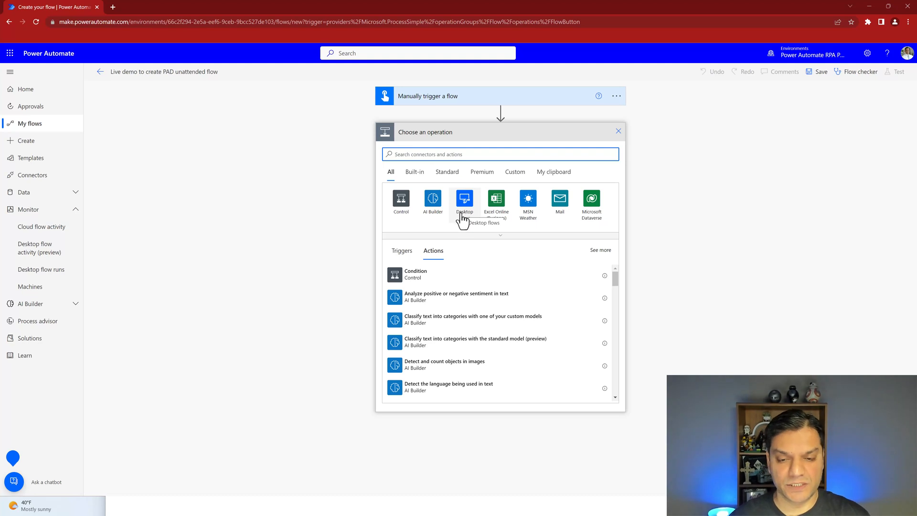
{"action": "left_click", "coordinate": [464, 202]}
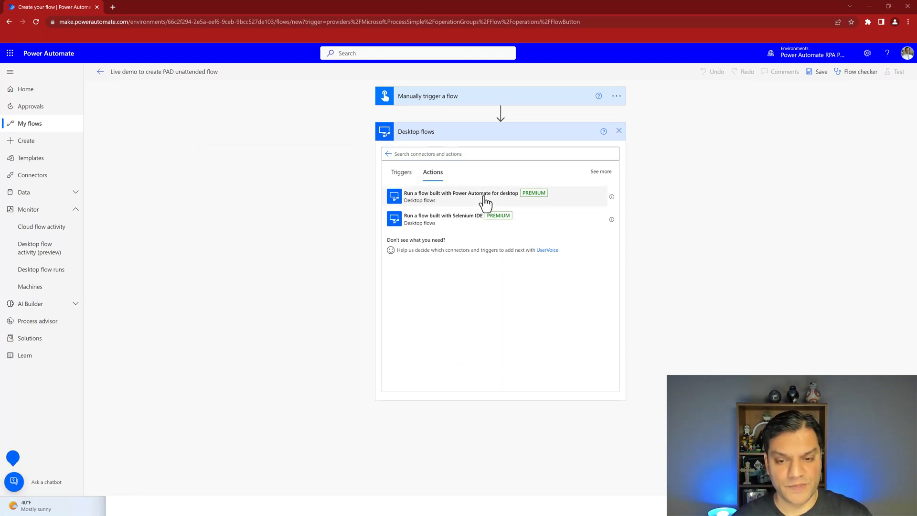
Add 'Run a flow built with Power Automate for desktop' with a direct POWER-TOWER connection
{"action": "left_click", "coordinate": [461, 196]}
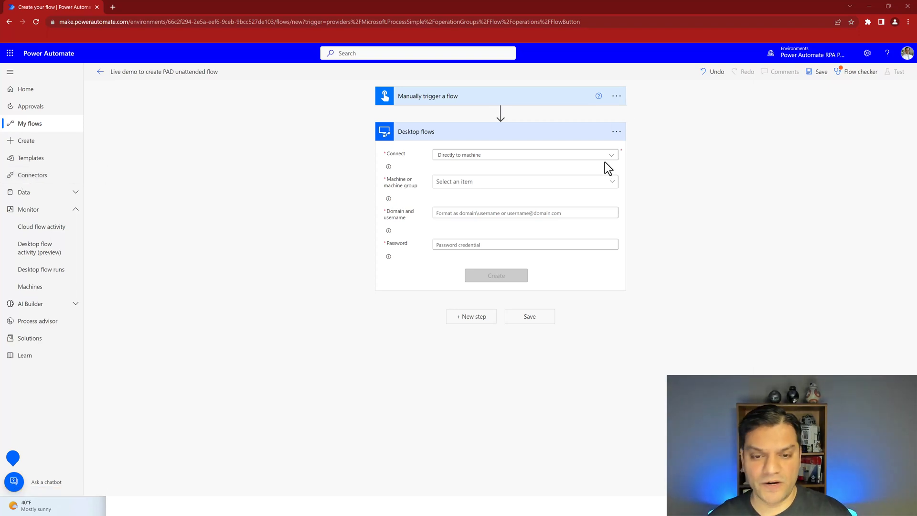
{"action": "mouse_move", "coordinate": [479, 170]}
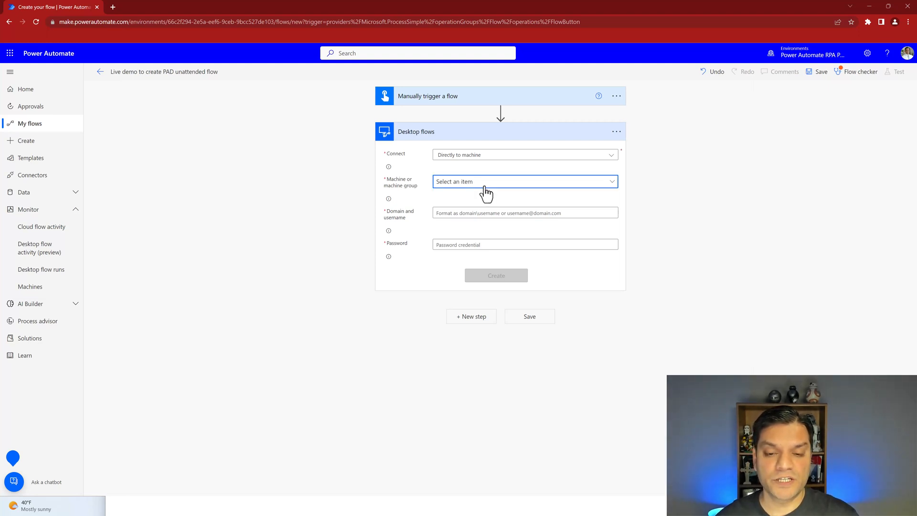
{"action": "left_click", "coordinate": [524, 181]}
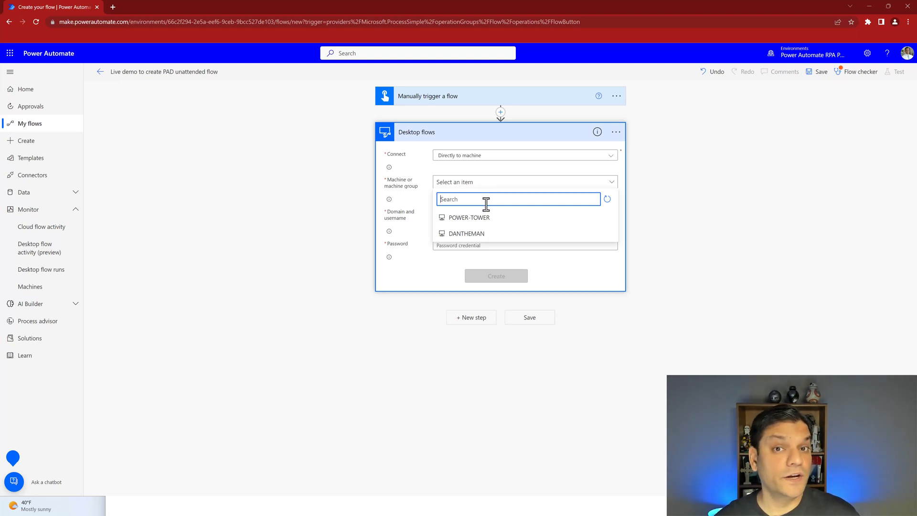
{"action": "mouse_move", "coordinate": [486, 221]}
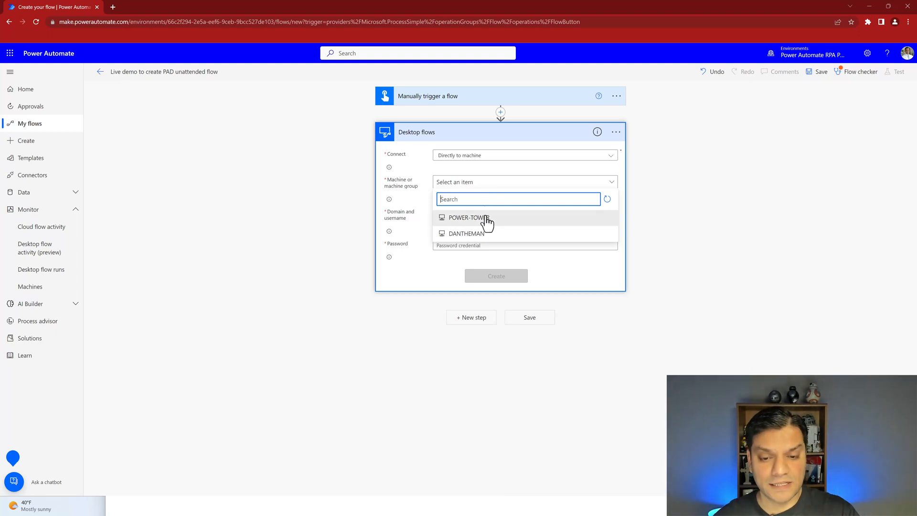
{"action": "left_click", "coordinate": [467, 218]}
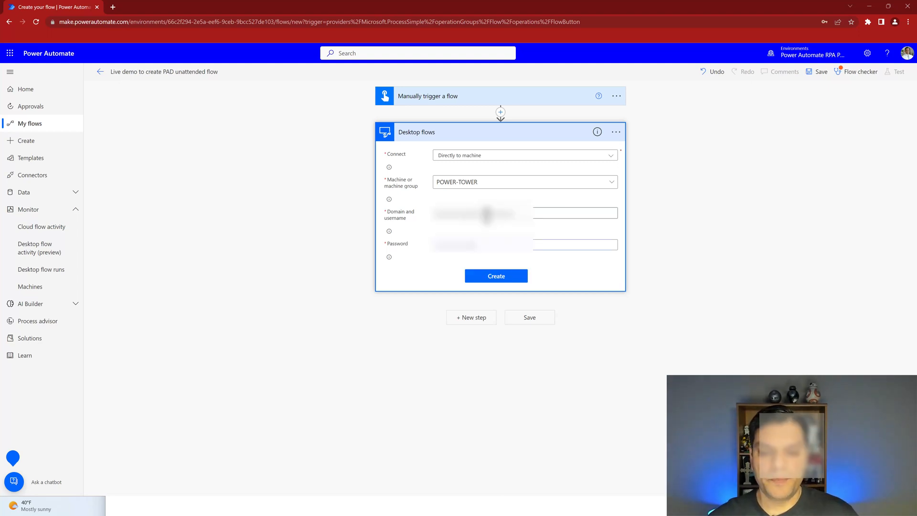
{"action": "left_click", "coordinate": [495, 276]}
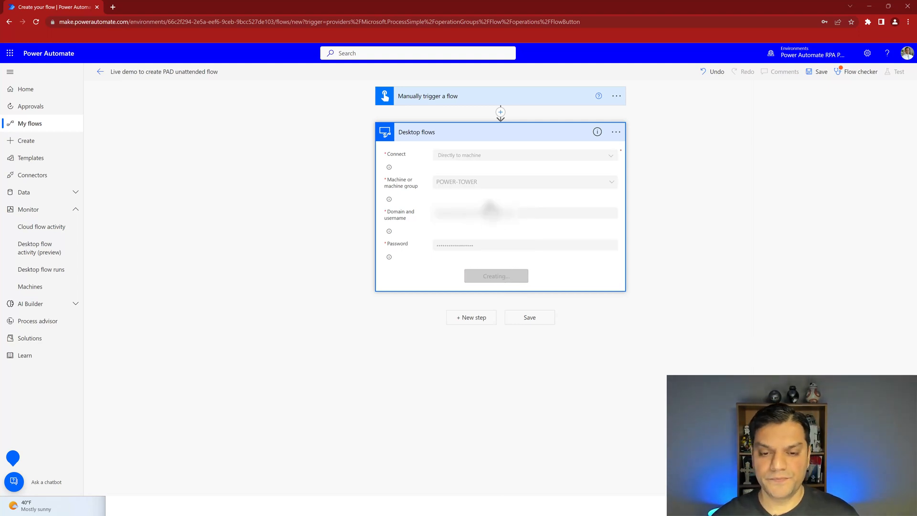
{"action": "left_click", "coordinate": [509, 151]}
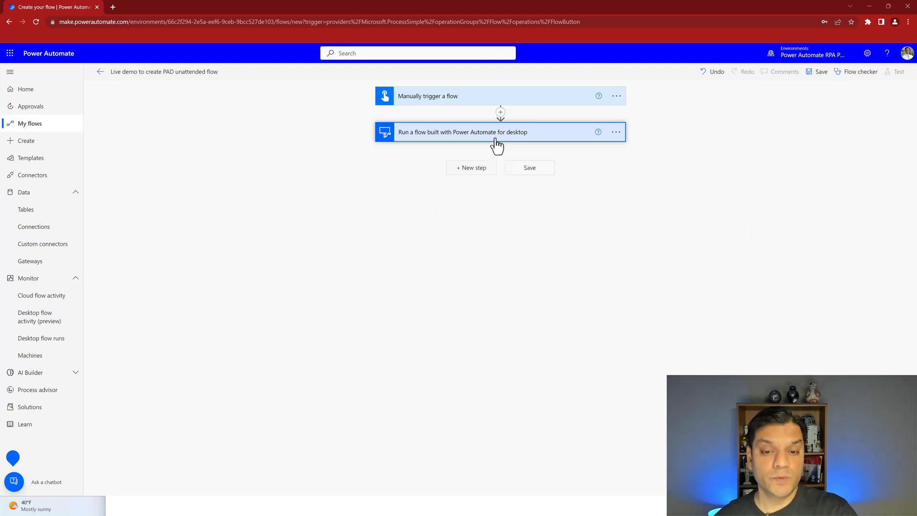
Set the 'Get updates of multiple tracking numbers' desktop flow step to run mode Unattended
{"action": "left_click", "coordinate": [462, 132]}
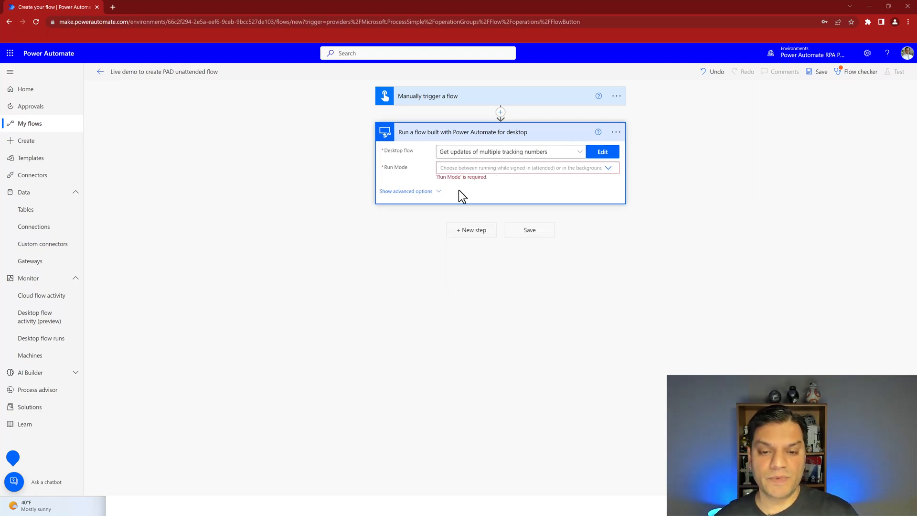
{"action": "left_click", "coordinate": [607, 168]}
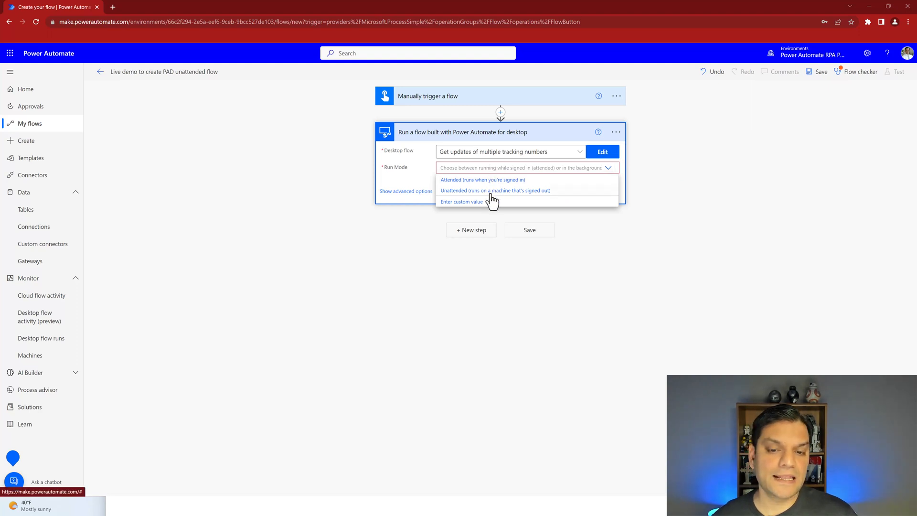
{"action": "mouse_move", "coordinate": [467, 191]}
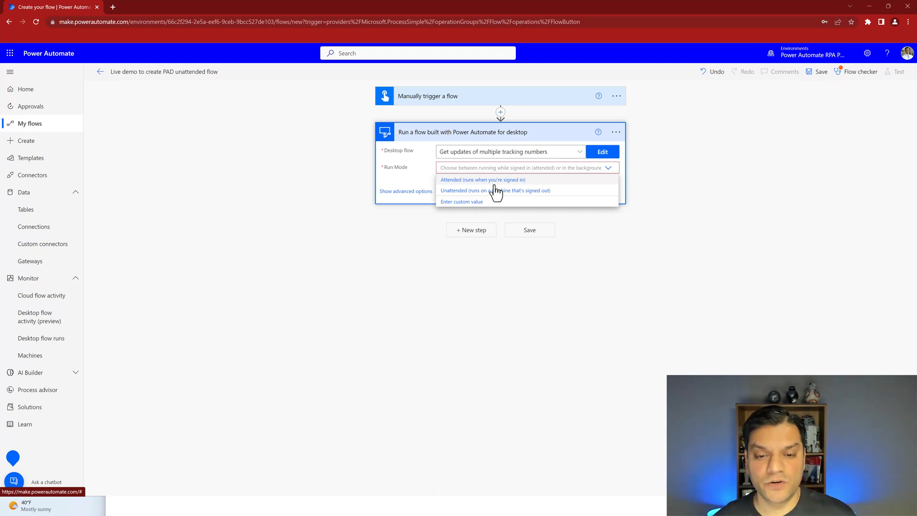
{"action": "left_click", "coordinate": [483, 180]}
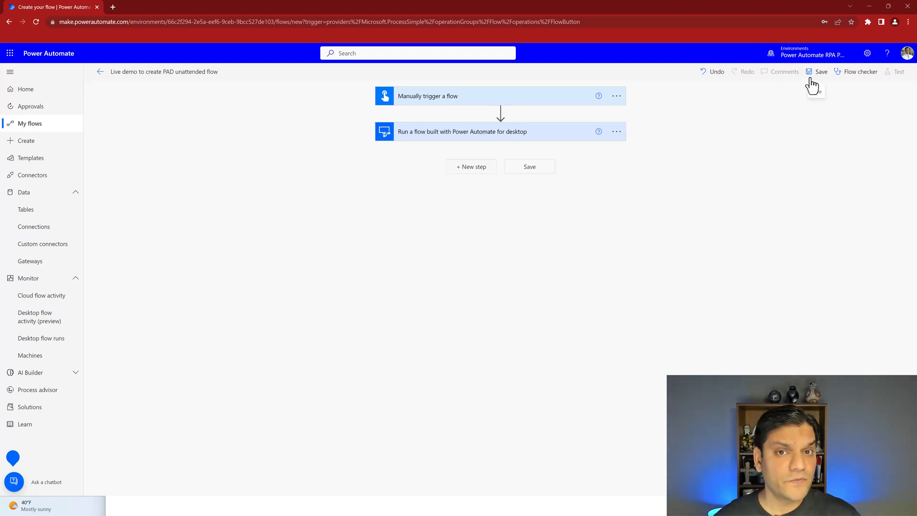
{"action": "mouse_move", "coordinate": [120, 173]}
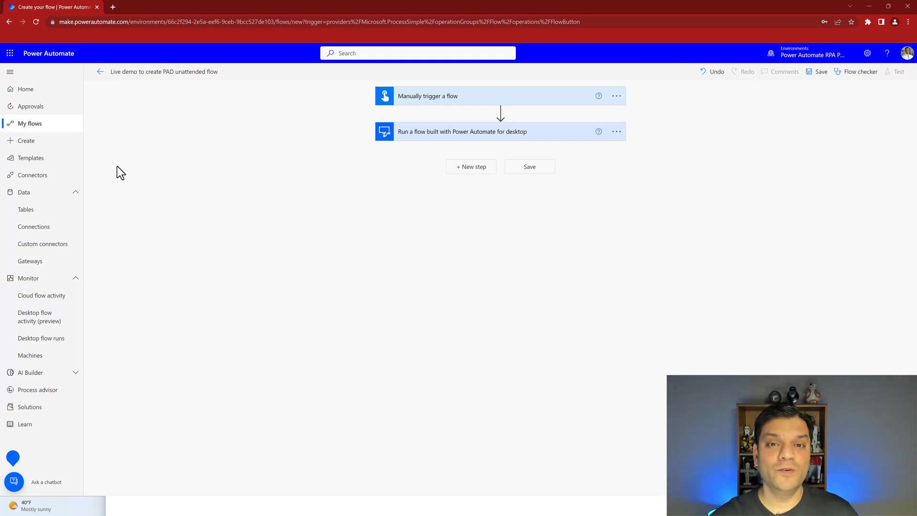
{"action": "mouse_move", "coordinate": [334, 107]}
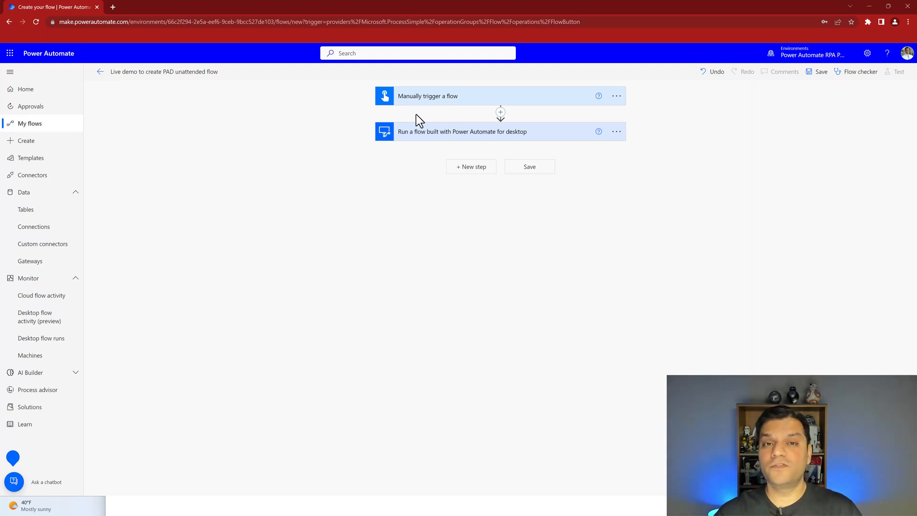
{"action": "mouse_move", "coordinate": [471, 276]}
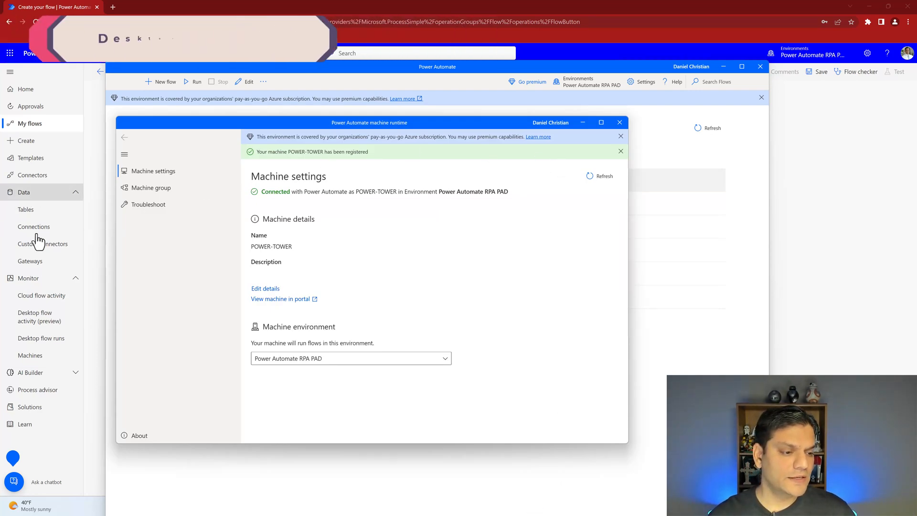
Choose Desktop flow runs under Monitor, triggering the unsaved-changes leave-page warning
{"action": "left_click", "coordinate": [620, 122]}
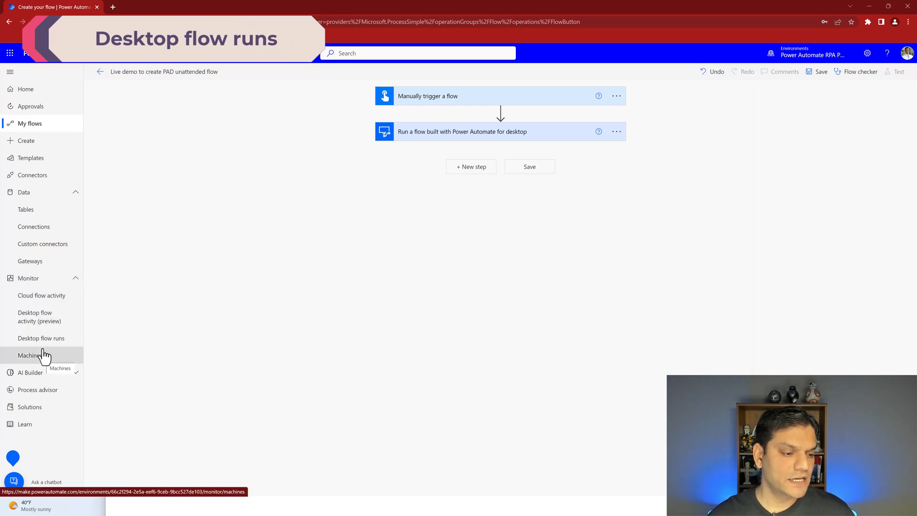
{"action": "left_click", "coordinate": [41, 337]}
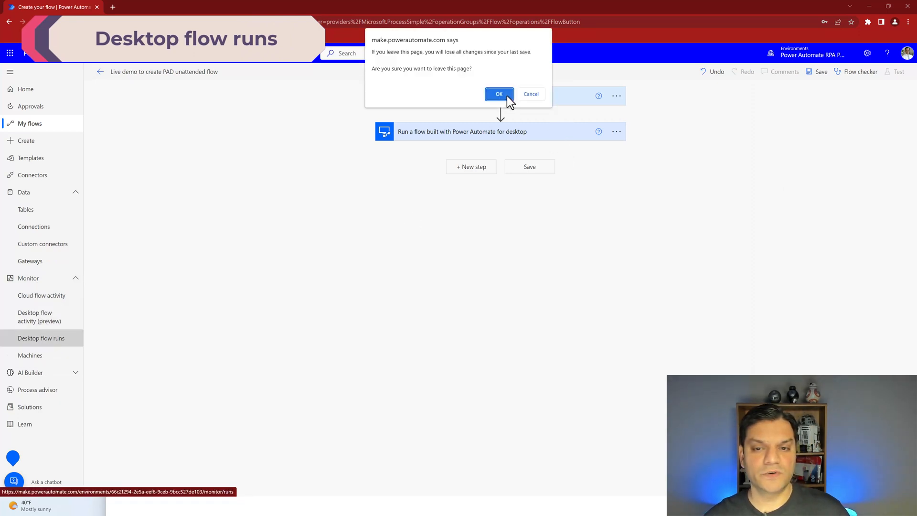
Confirm leaving the editor to view the Desktop flow runs table
{"action": "left_click", "coordinate": [499, 94]}
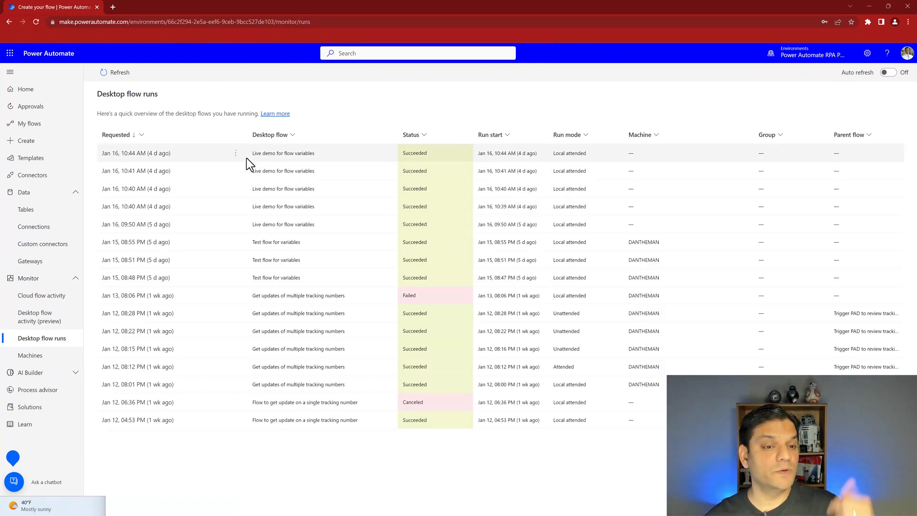
{"action": "mouse_move", "coordinate": [438, 146]}
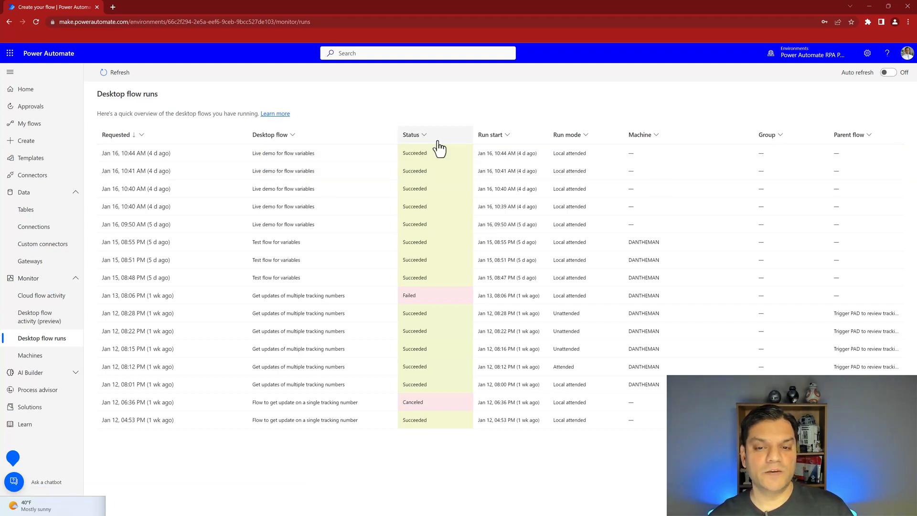
{"action": "mouse_move", "coordinate": [574, 256]}
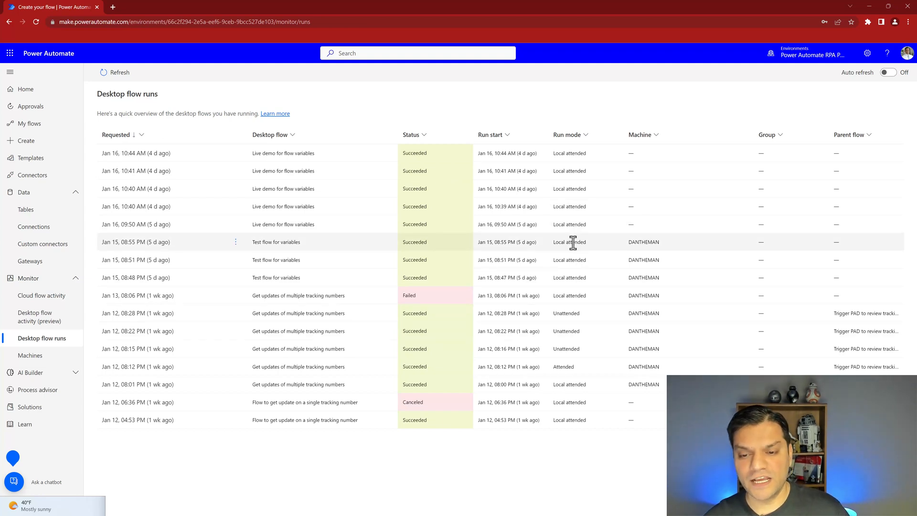
{"action": "mouse_move", "coordinate": [582, 368]}
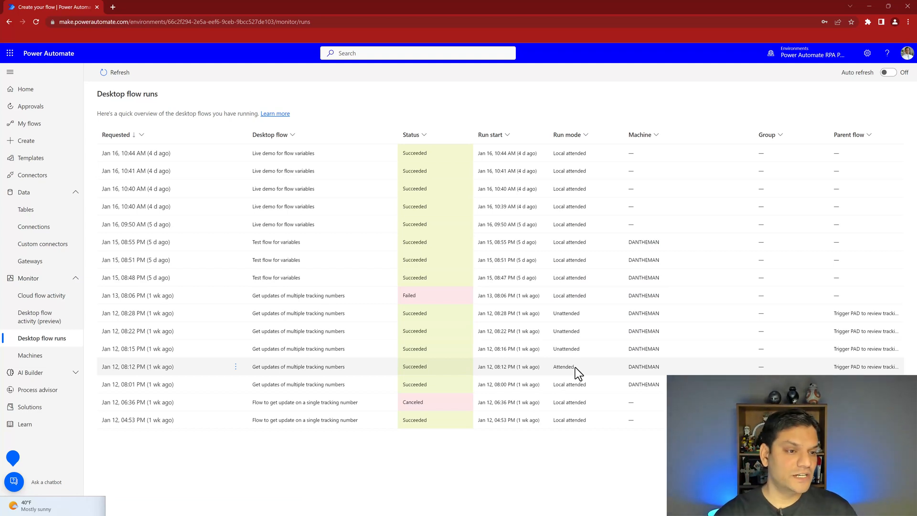
{"action": "mouse_move", "coordinate": [41, 356]}
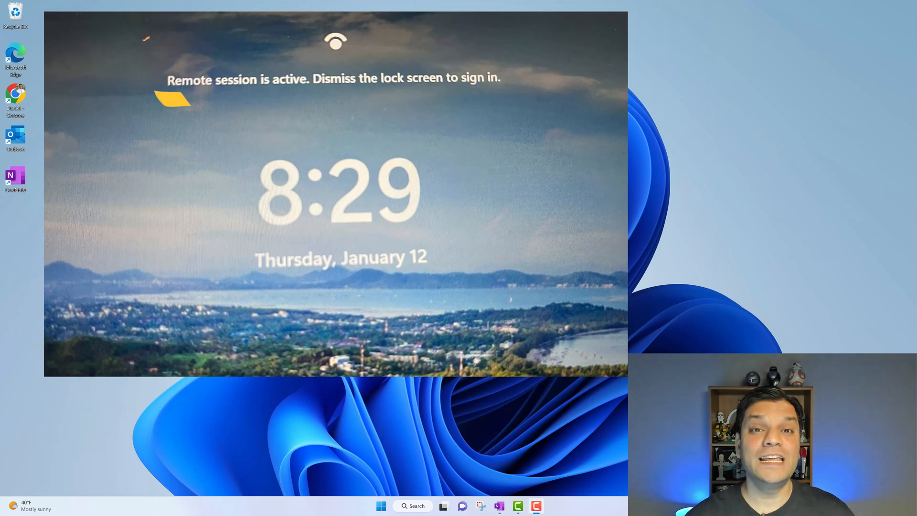
Underline the 'Remote session is active' notice on the Windows lock screen
{"action": "left_click_drag", "start_coordinate": [158, 98], "coordinate": [337, 104]}
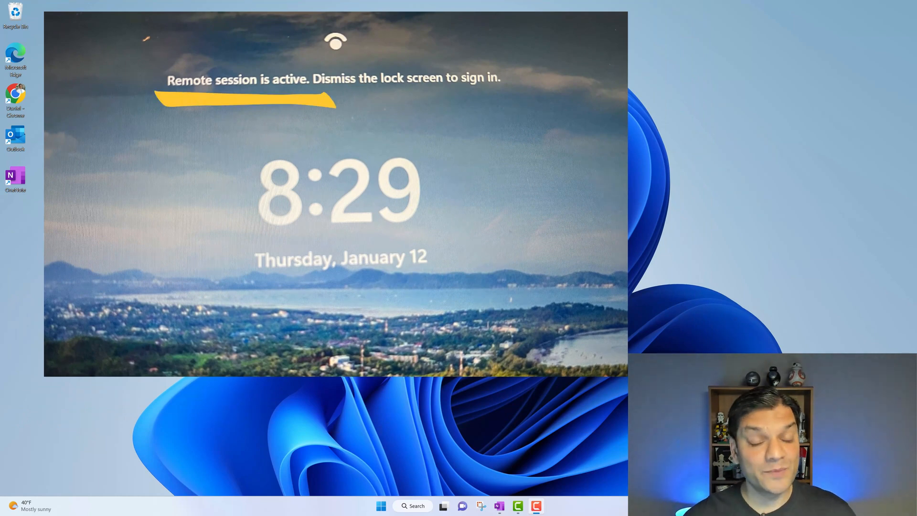